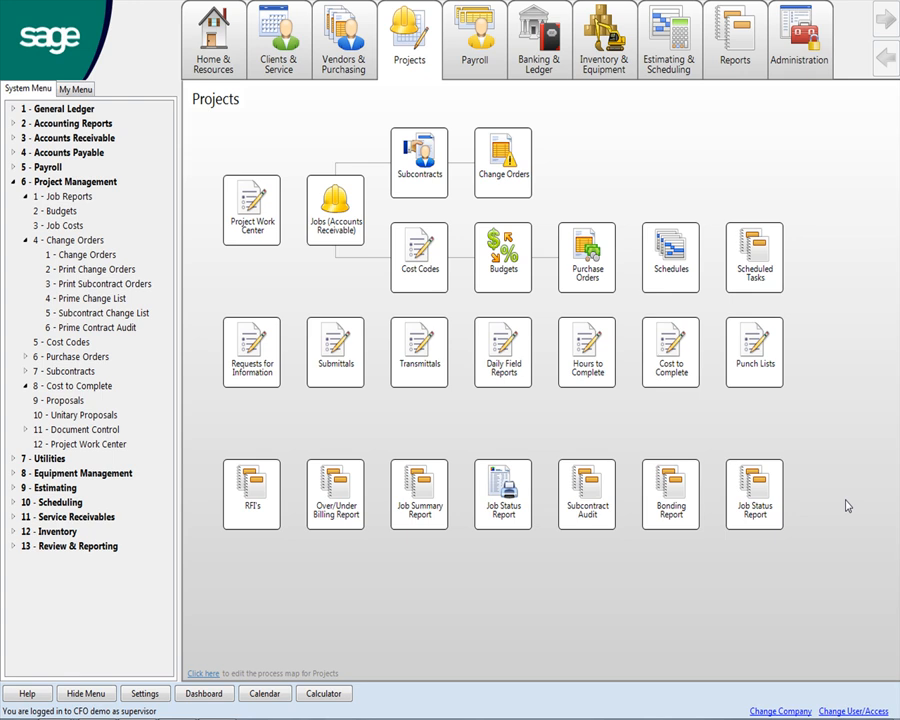
# Collapse the 6 - Project Management section of the System Menu tree.
pyautogui.click(70, 180)
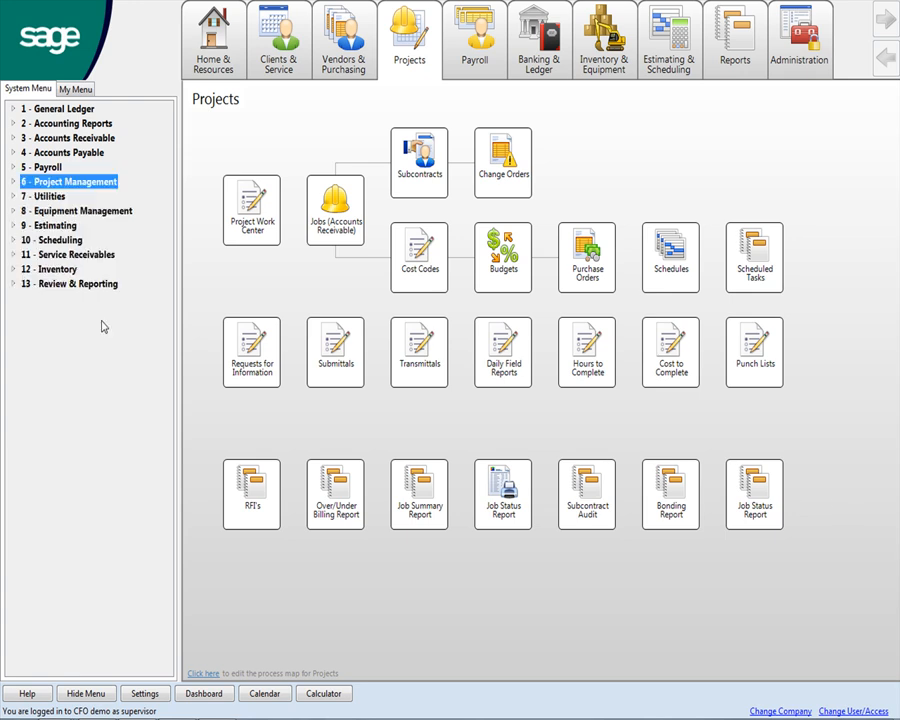
pyautogui.moveTo(108, 328)
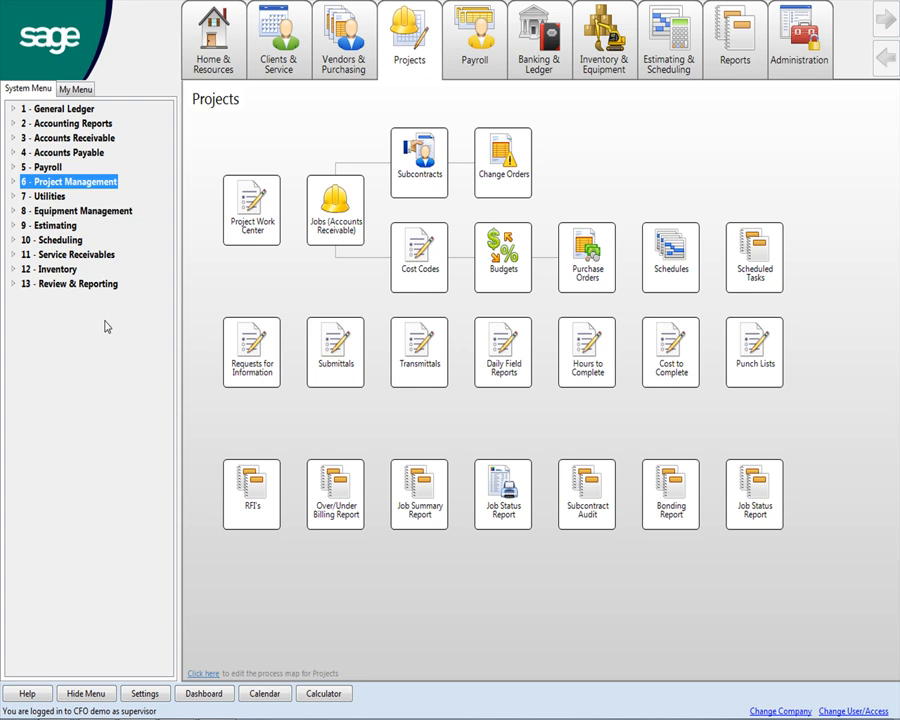
pyautogui.moveTo(100, 328)
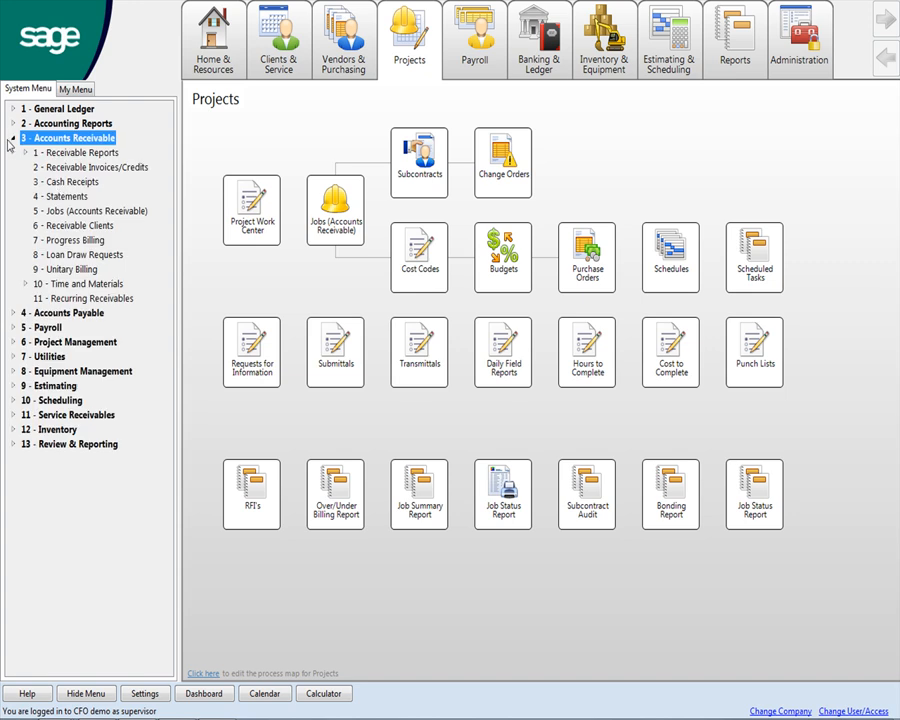
# Preview the A/R Aged Call Sheet from 1 - Receivable Reports > 5 - Receivable Call Sheet.
pyautogui.click(82, 152)
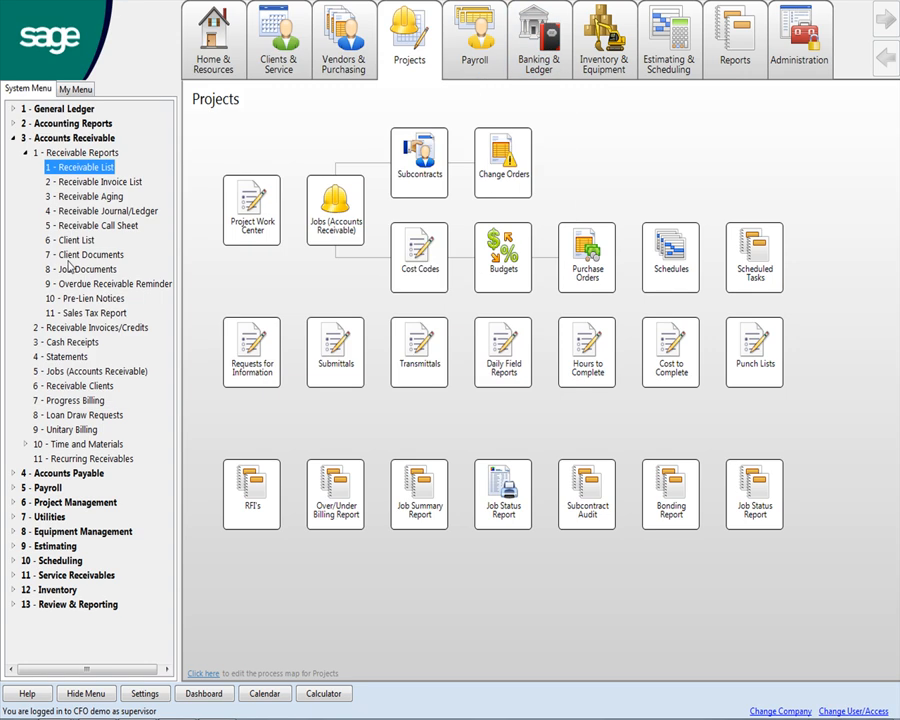
pyautogui.click(88, 224)
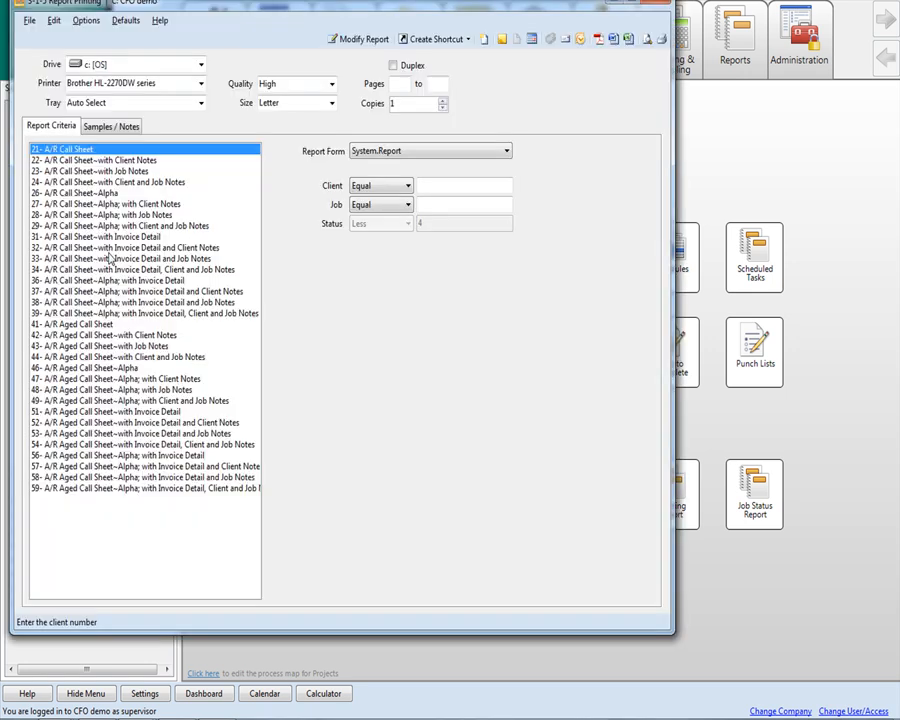
pyautogui.moveTo(96, 334)
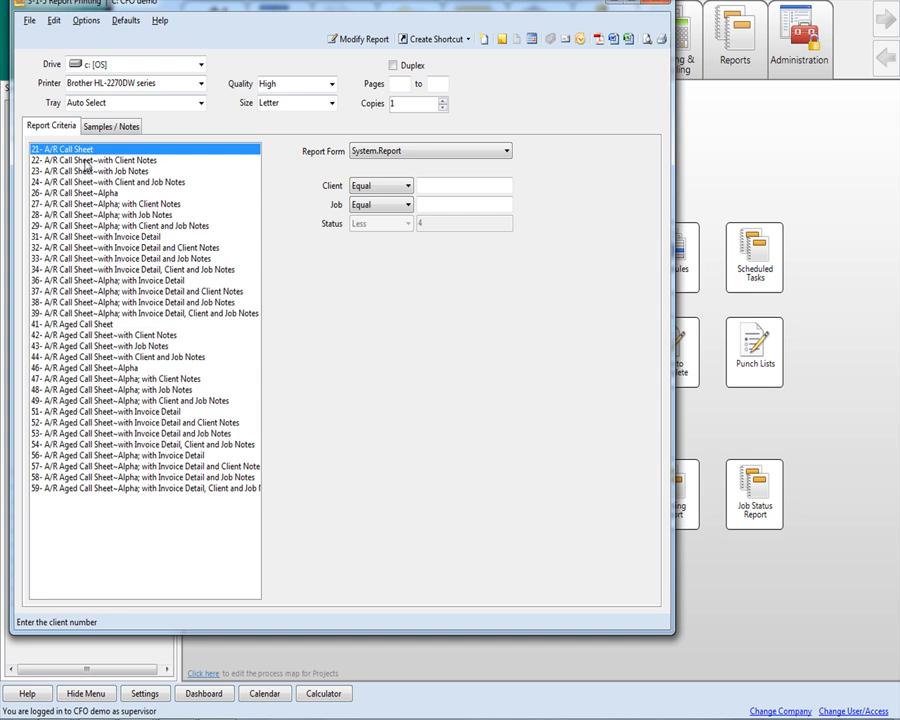
pyautogui.click(140, 476)
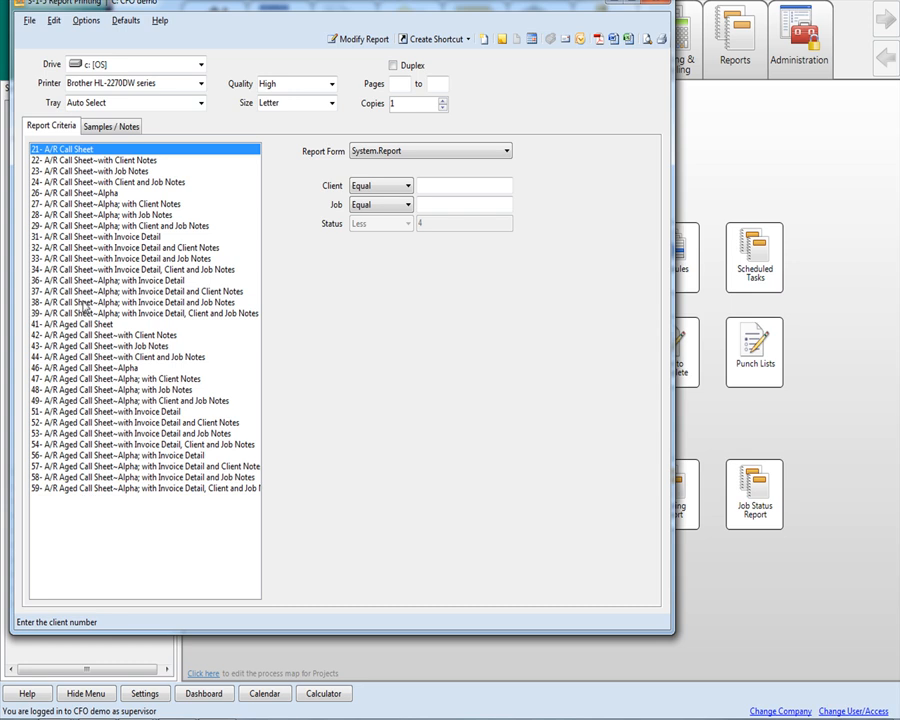
pyautogui.click(100, 324)
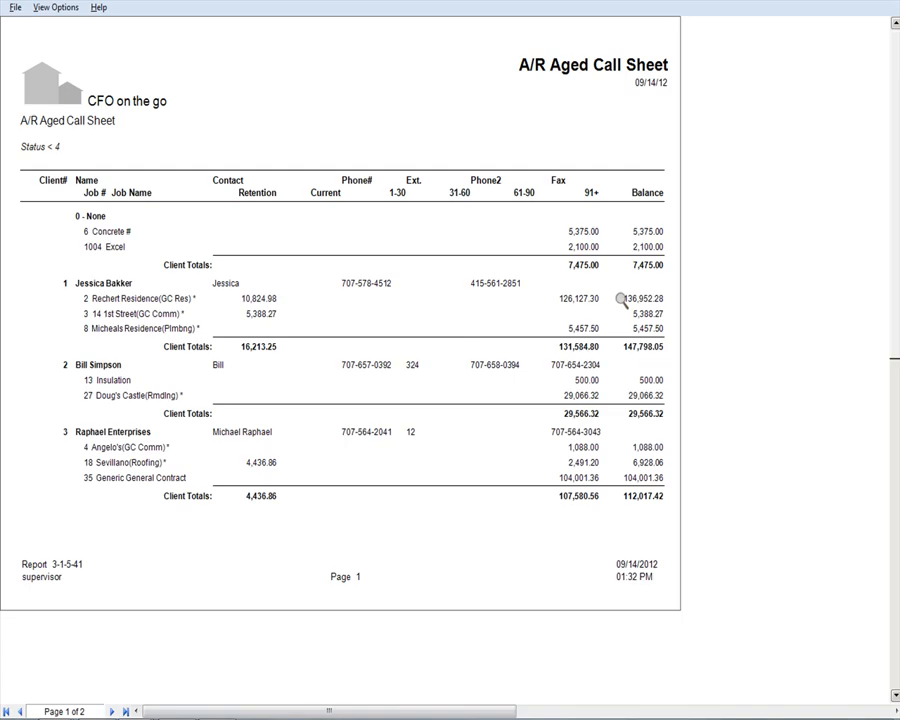
pyautogui.moveTo(114, 268)
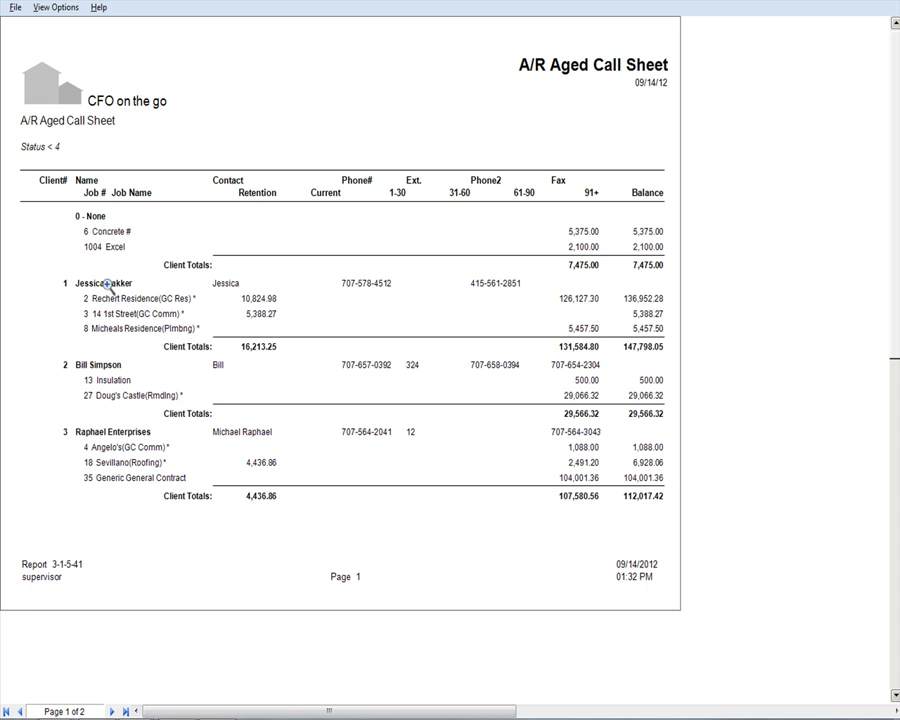
pyautogui.moveTo(110, 332)
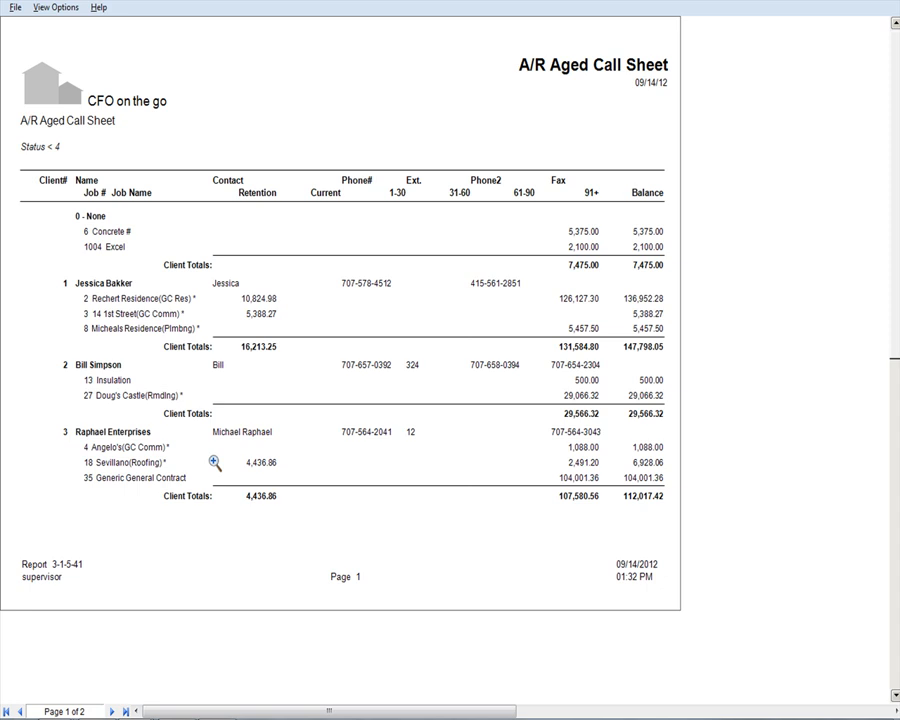
pyautogui.moveTo(590, 300)
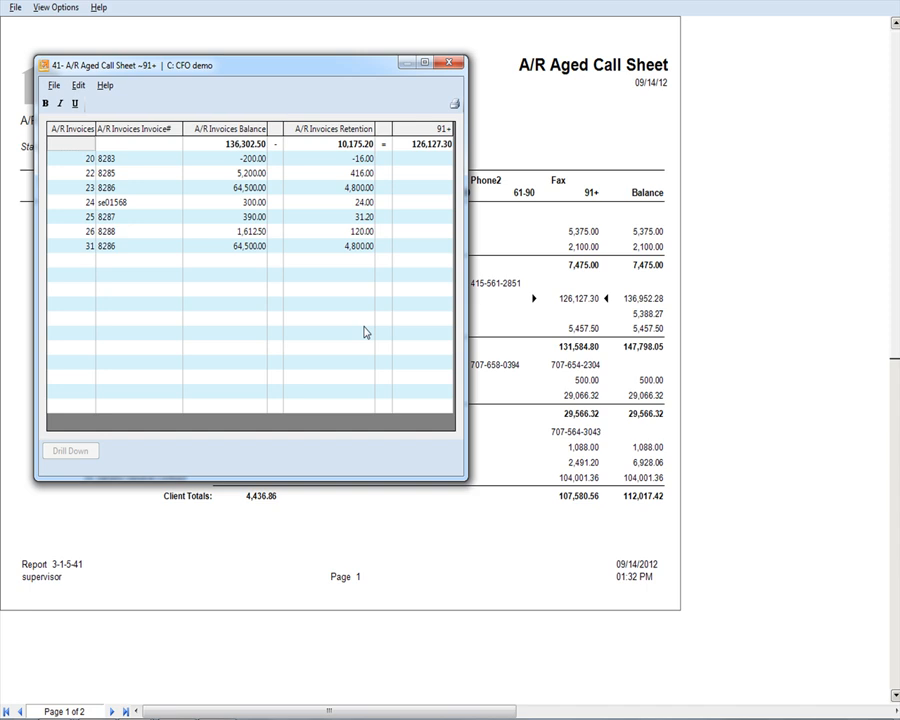
pyautogui.moveTo(132, 178)
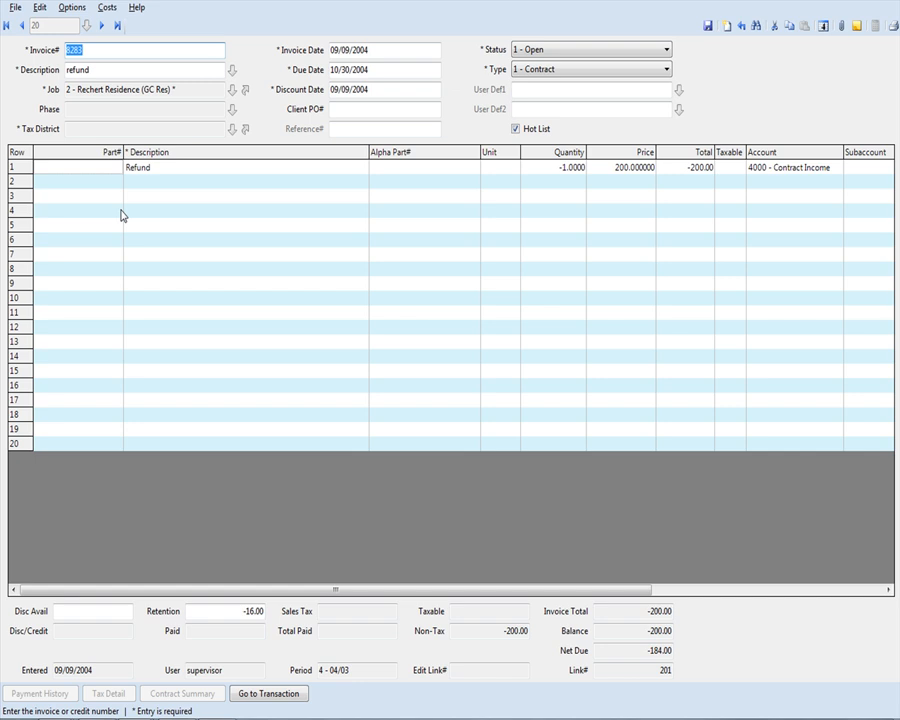
pyautogui.moveTo(122, 216)
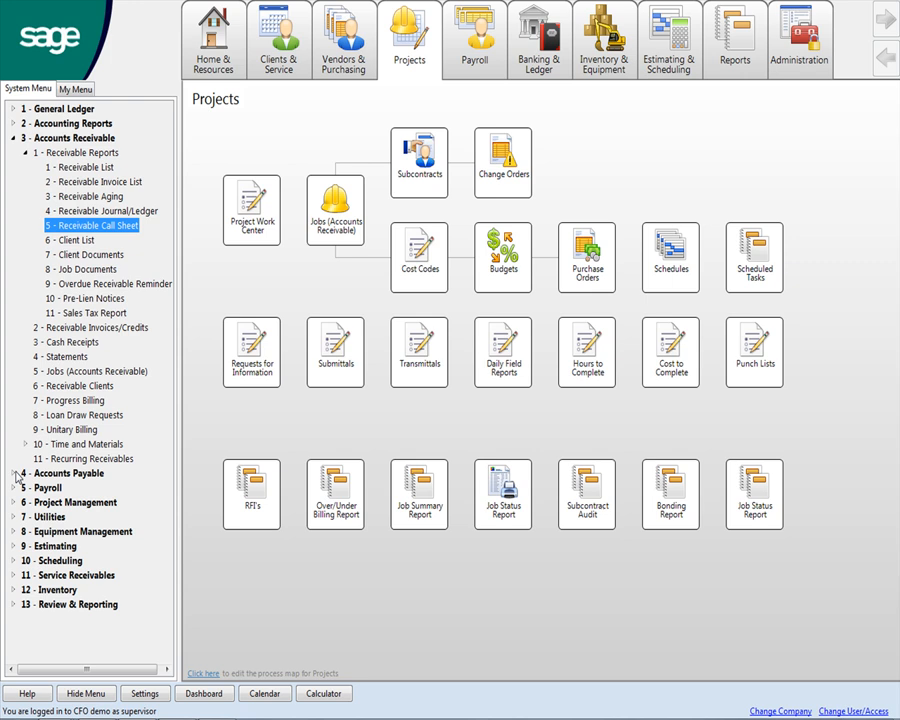
# Expand 4 - Accounts Payable and its 1 - Payable Reports group.
pyautogui.click(64, 472)
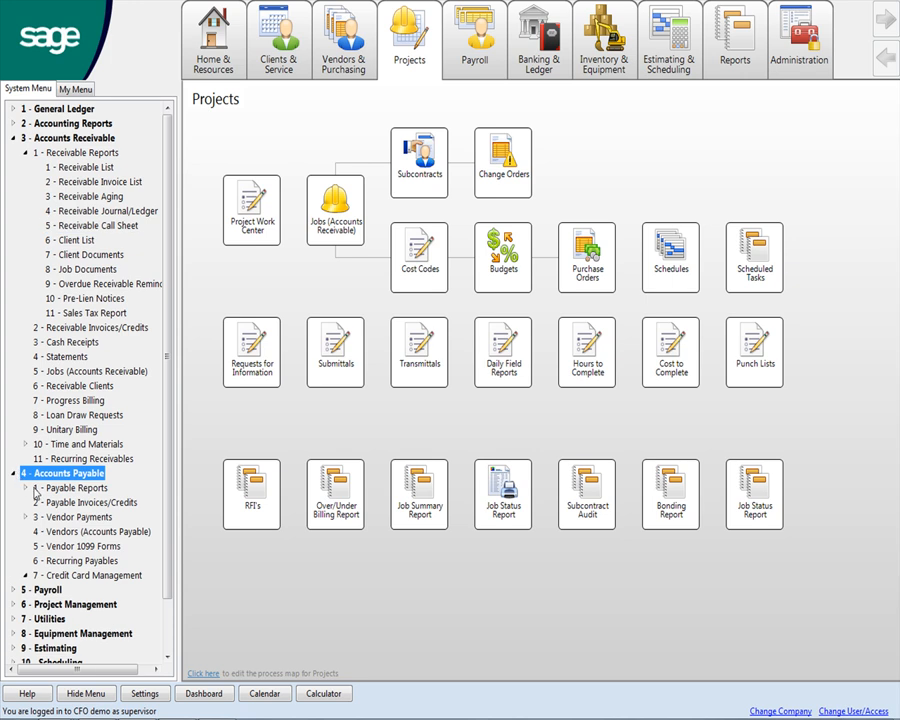
pyautogui.click(72, 488)
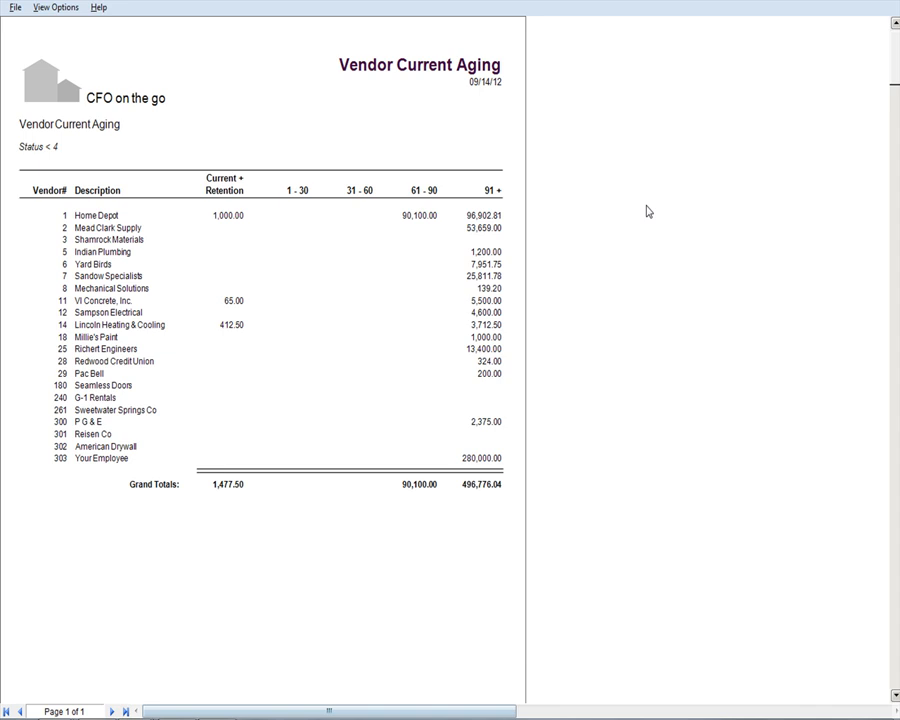
pyautogui.moveTo(140, 410)
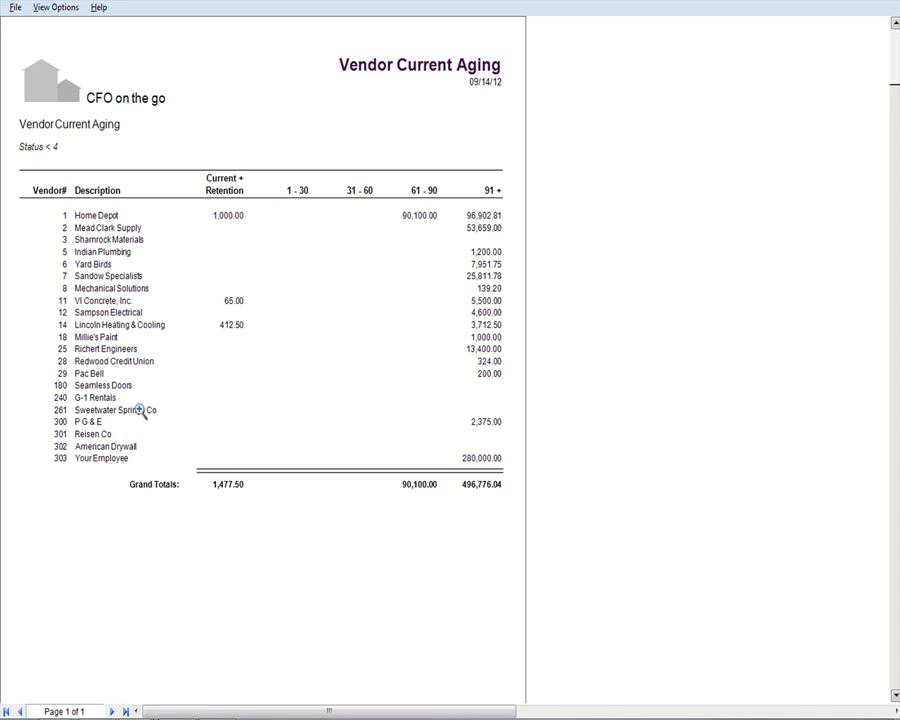
pyautogui.moveTo(144, 410)
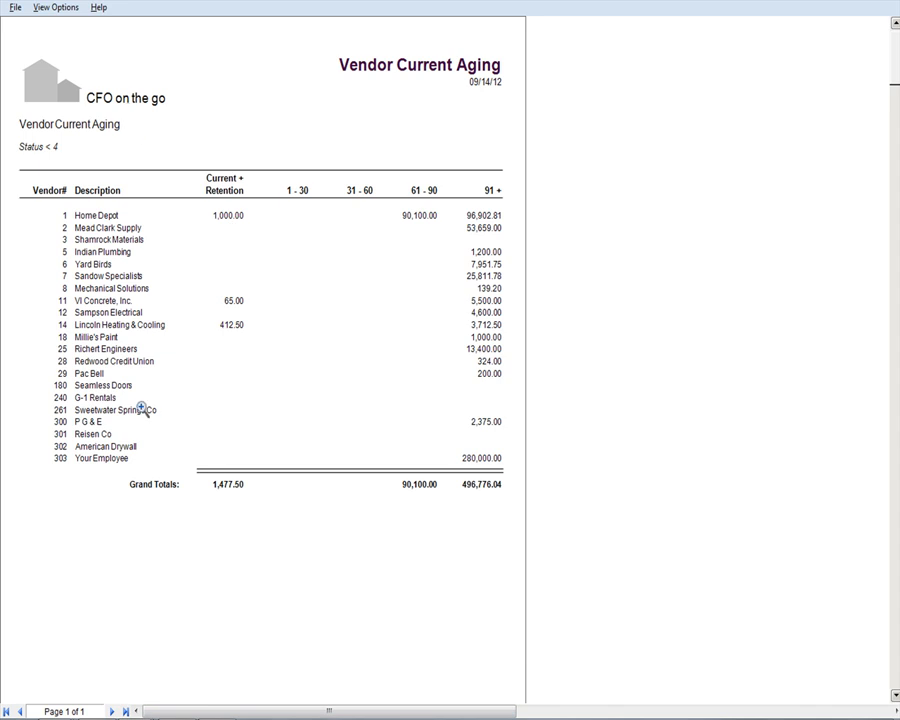
pyautogui.moveTo(236, 340)
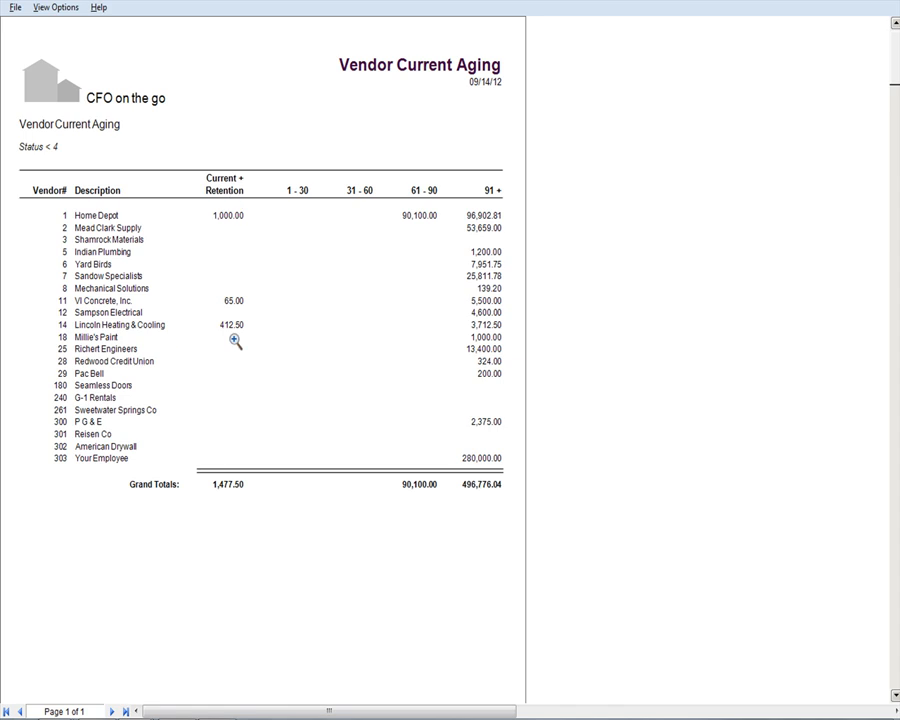
pyautogui.moveTo(232, 284)
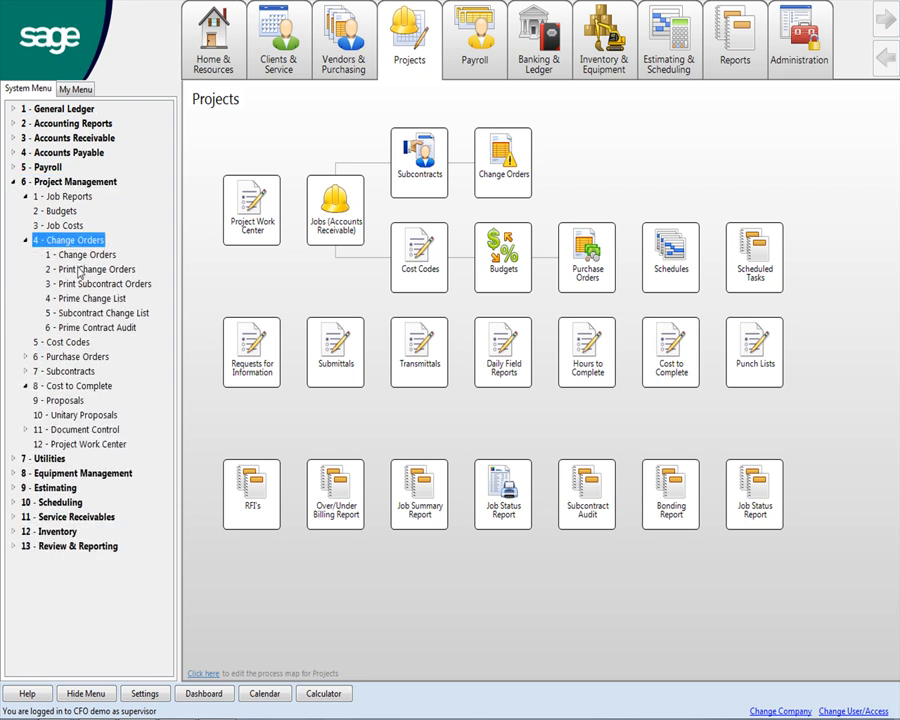
pyautogui.moveTo(78, 268)
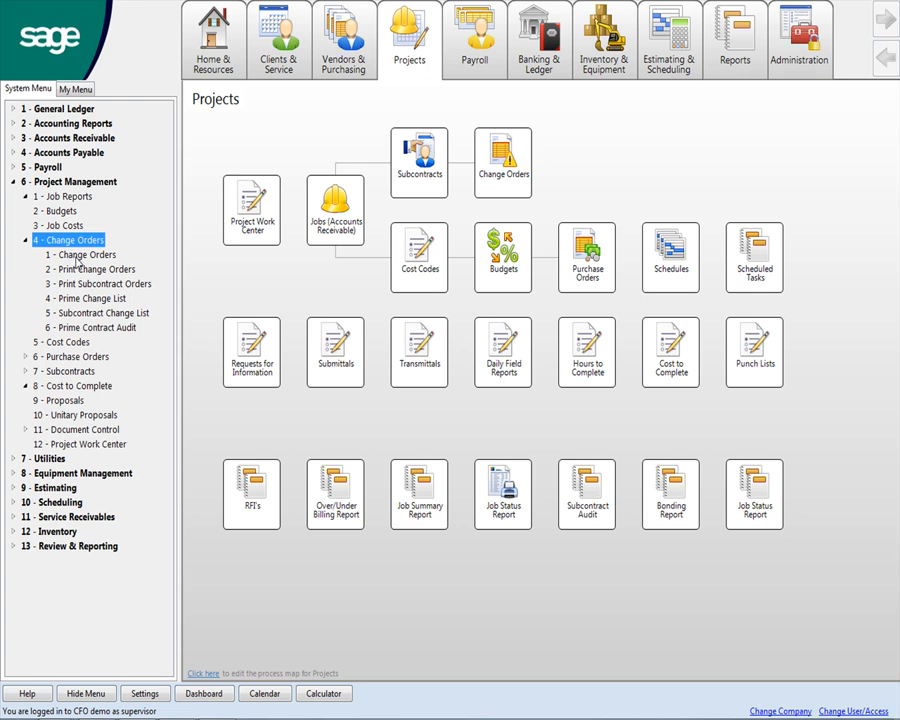
# Launch the 6-4-1 Change Orders window from Project Management > Change Orders.
pyautogui.click(82, 254)
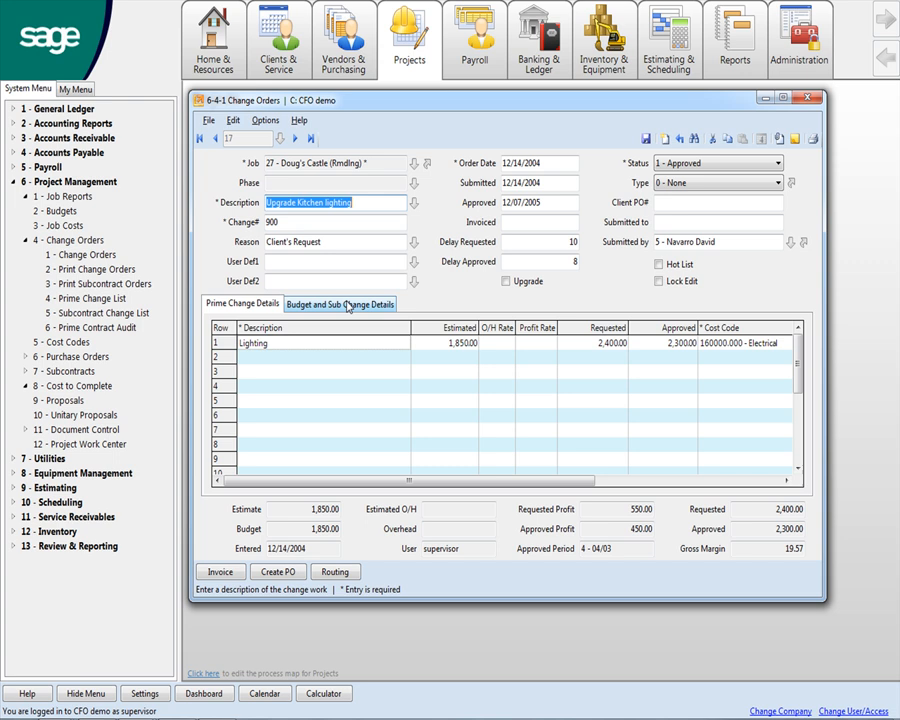
# Review the budget and subcontract change details, then return to the prime change and its days of delay.
pyautogui.click(340, 304)
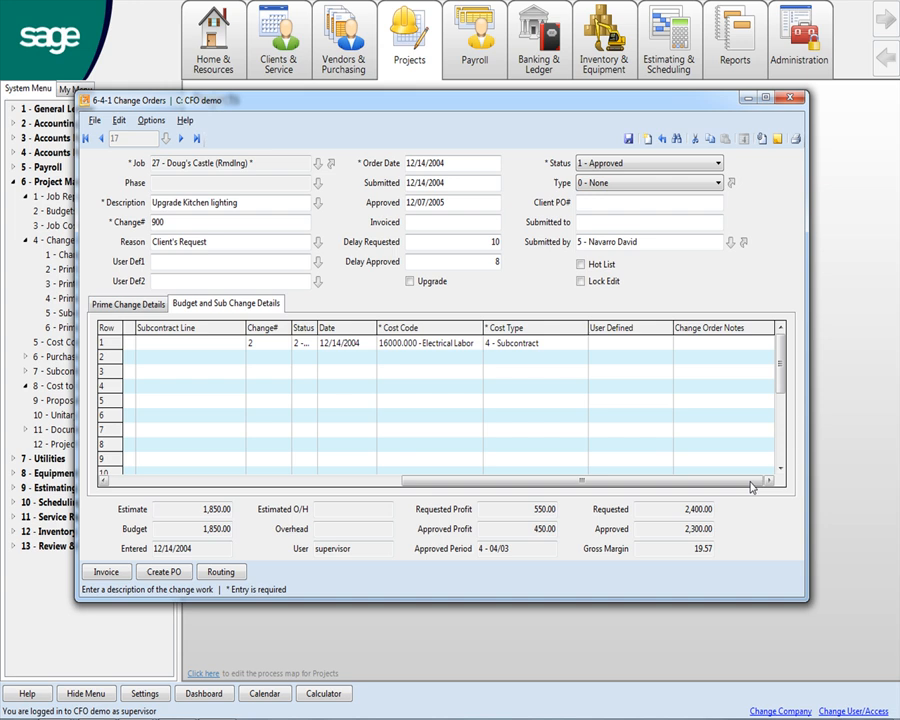
pyautogui.scroll(-3)
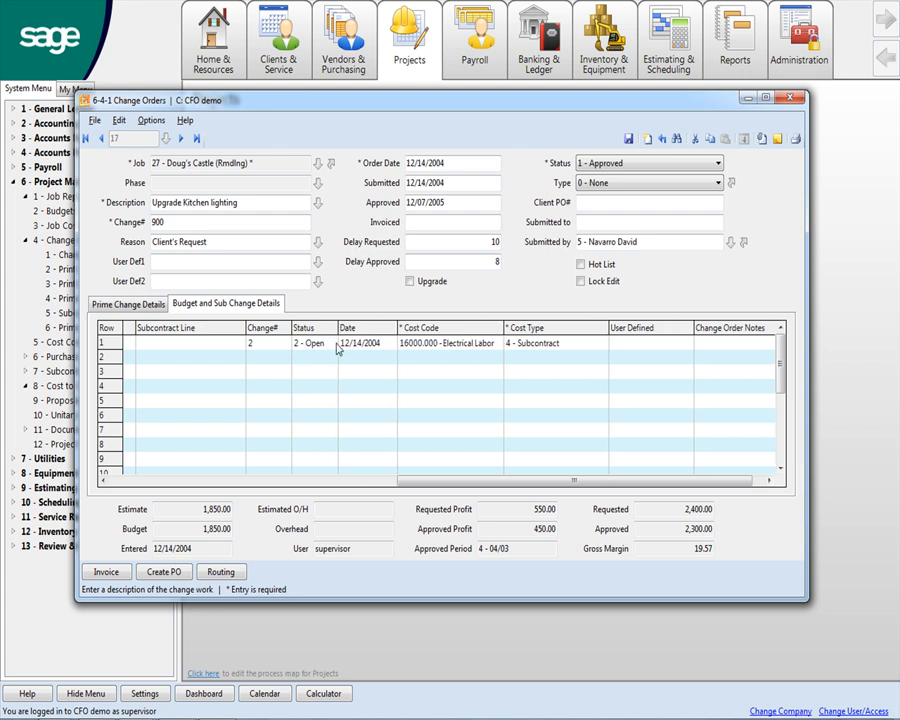
pyautogui.moveTo(428, 352)
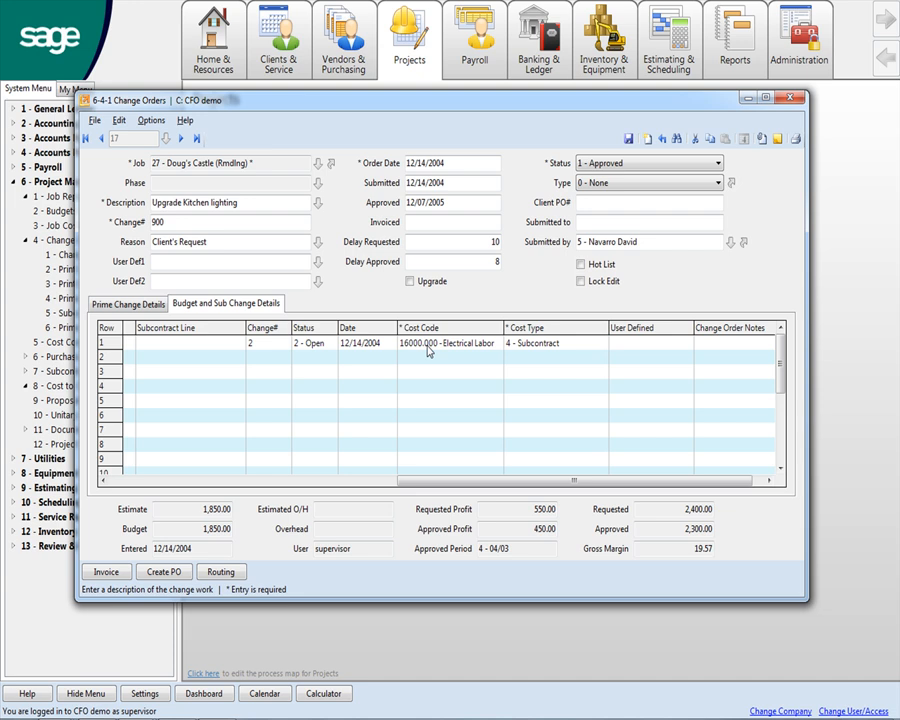
pyautogui.click(128, 304)
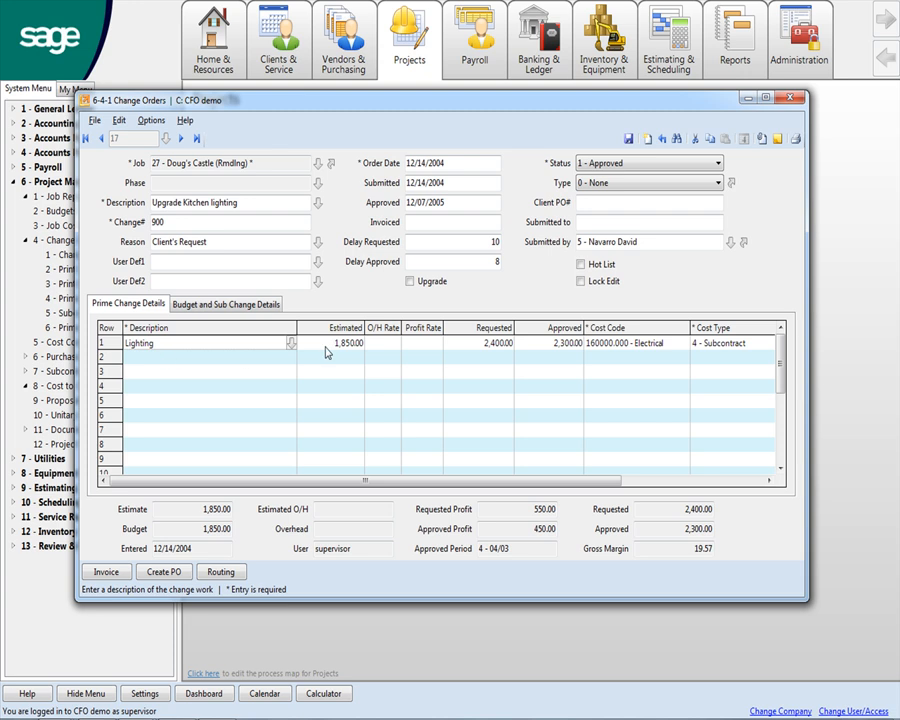
pyautogui.moveTo(342, 348)
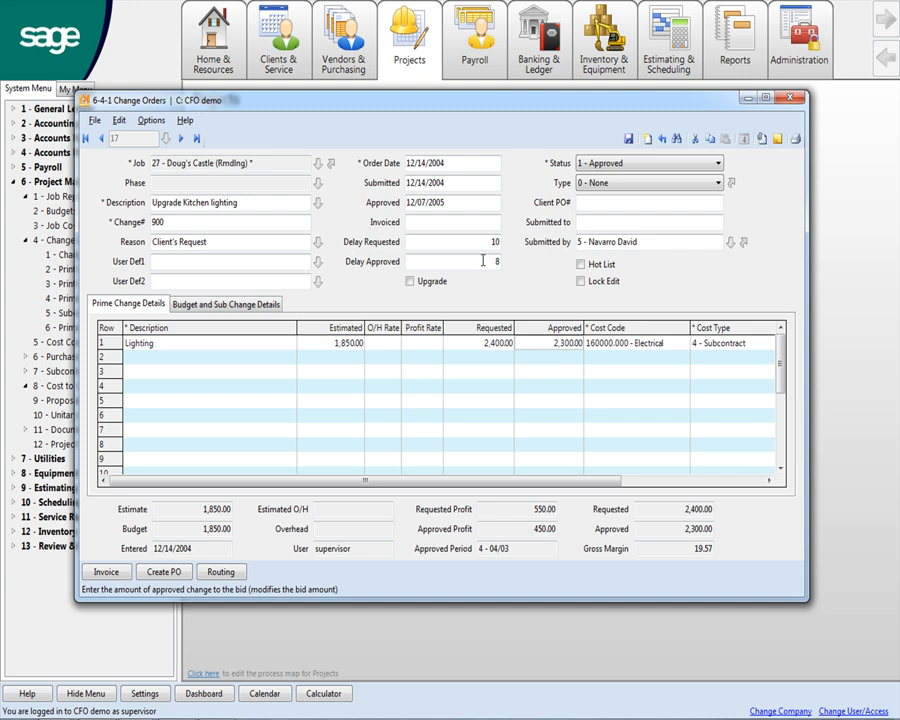
pyautogui.click(450, 262)
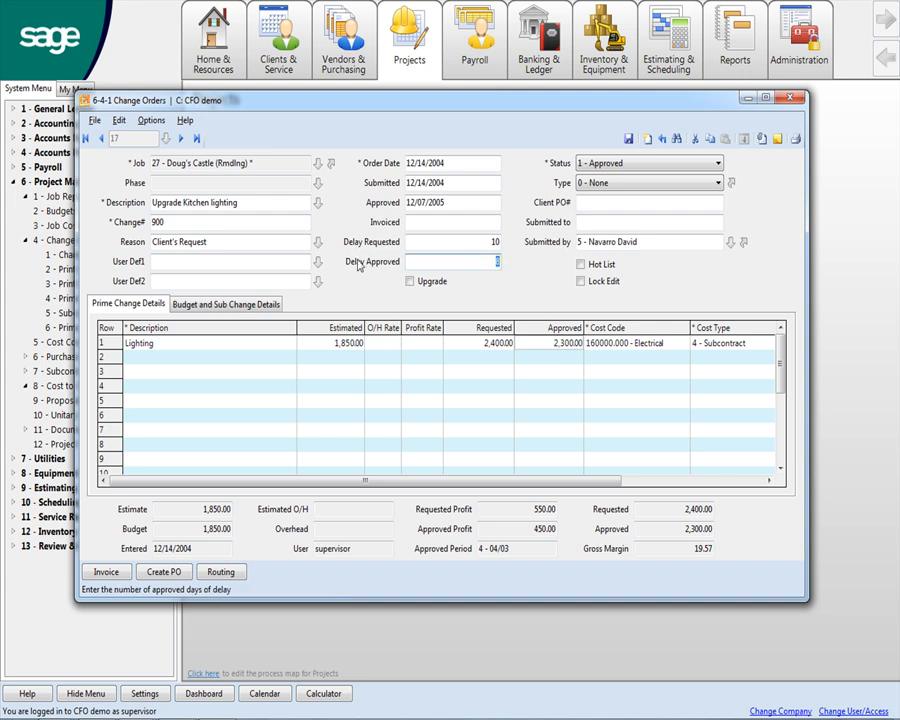
pyautogui.moveTo(796, 140)
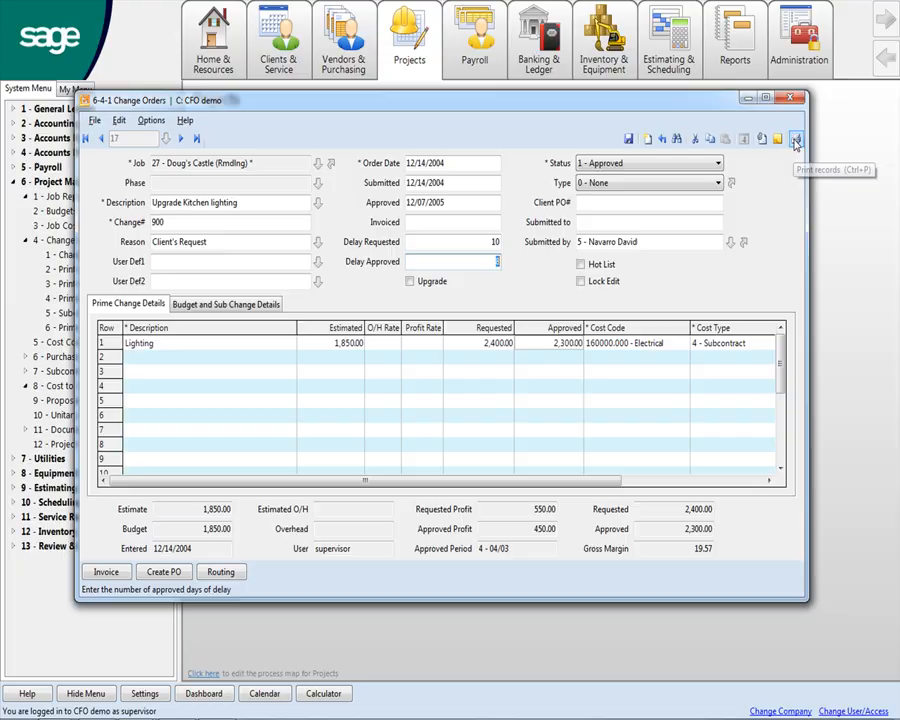
# View the Change order.msg and PDF attachments of change order 900, then close the record.
pyautogui.click(796, 140)
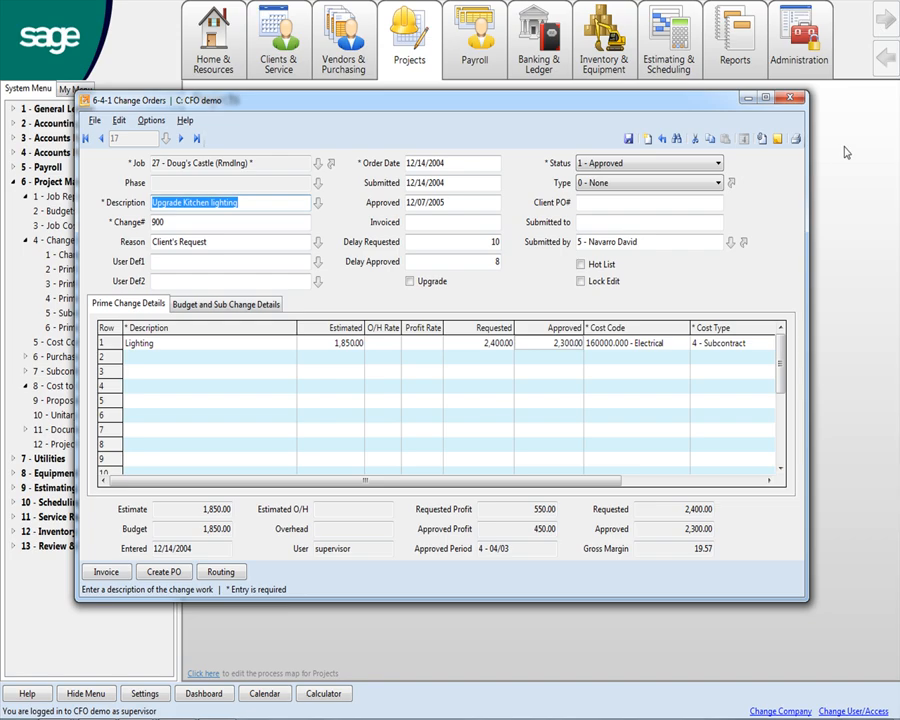
pyautogui.moveTo(768, 160)
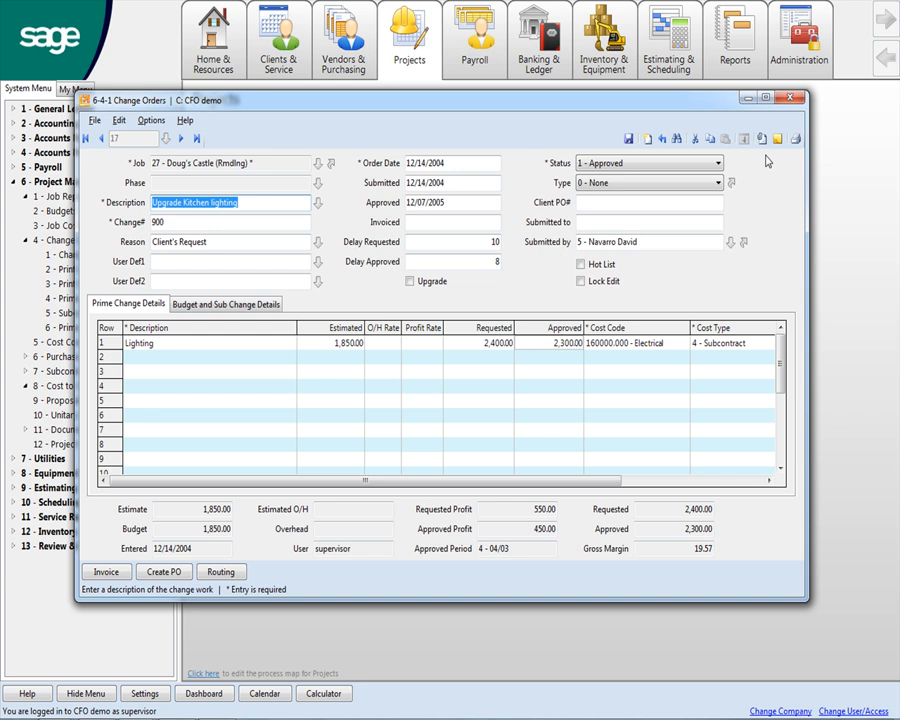
pyautogui.moveTo(764, 140)
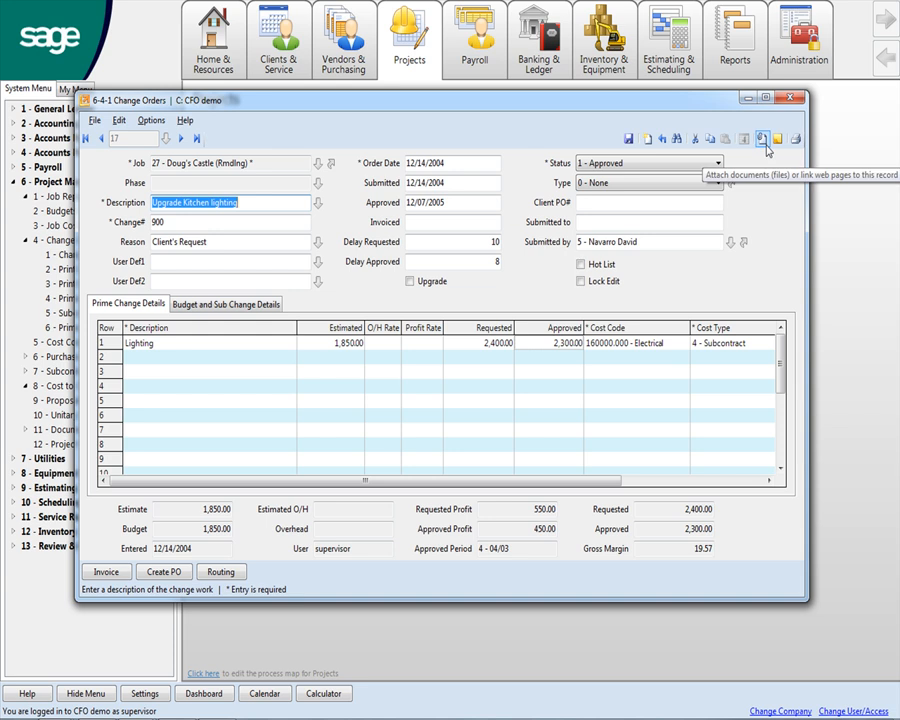
pyautogui.click(764, 140)
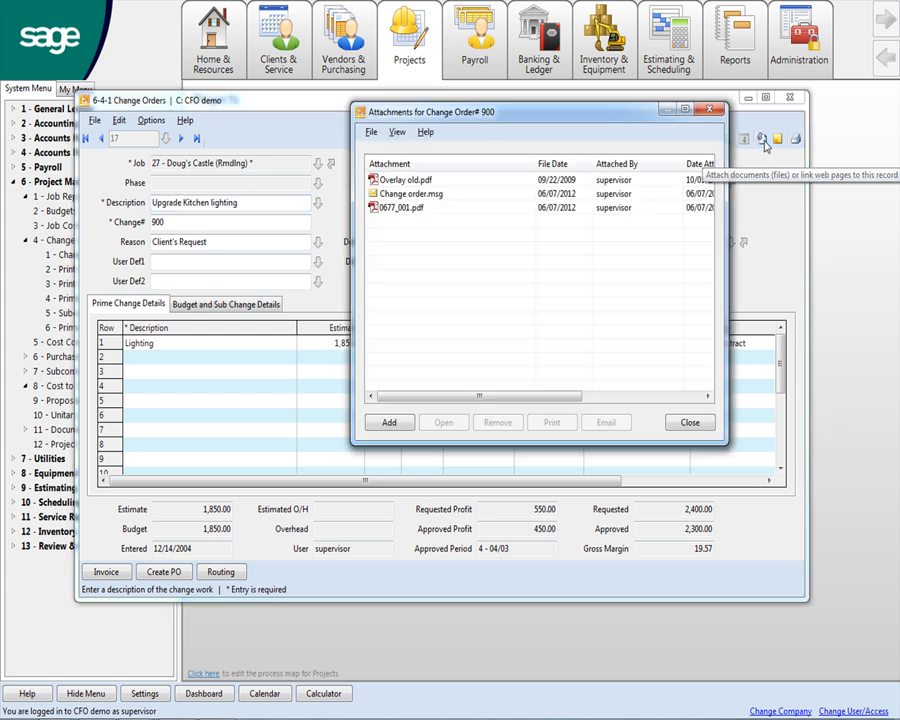
pyautogui.moveTo(424, 204)
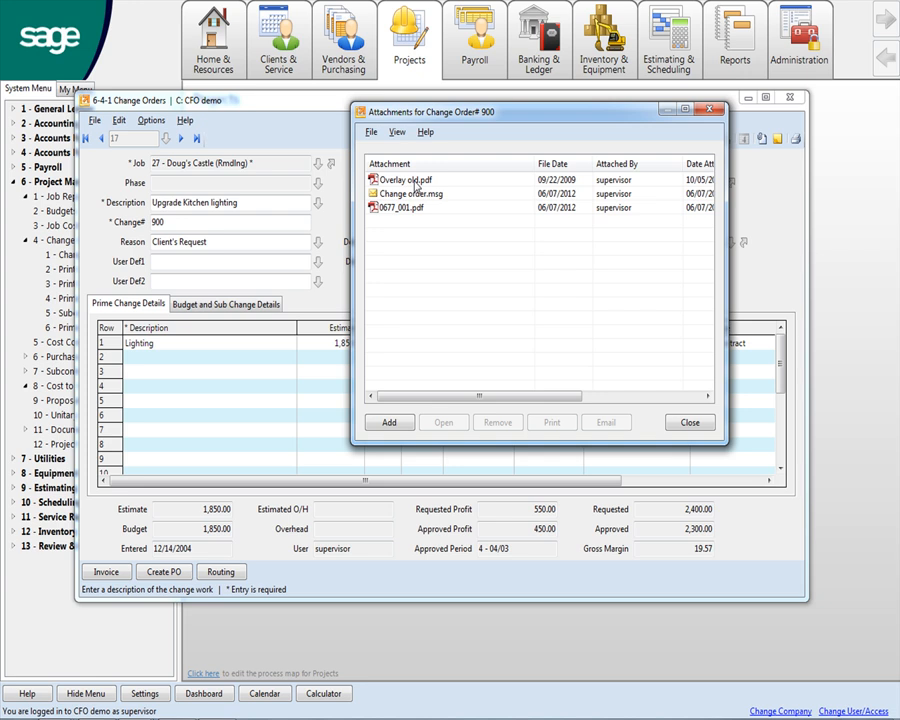
pyautogui.click(410, 194)
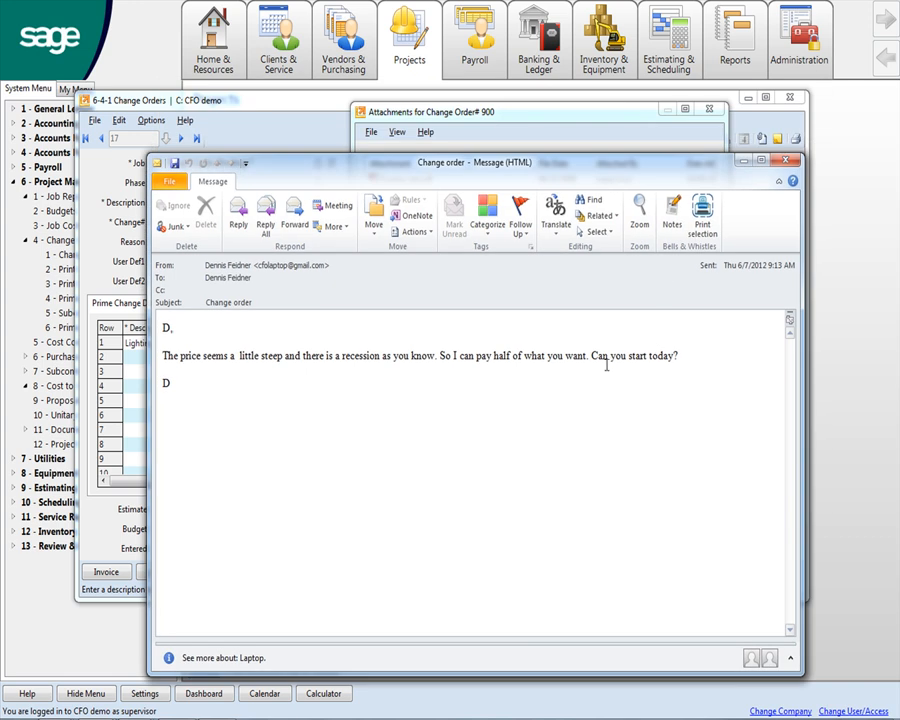
pyautogui.moveTo(488, 370)
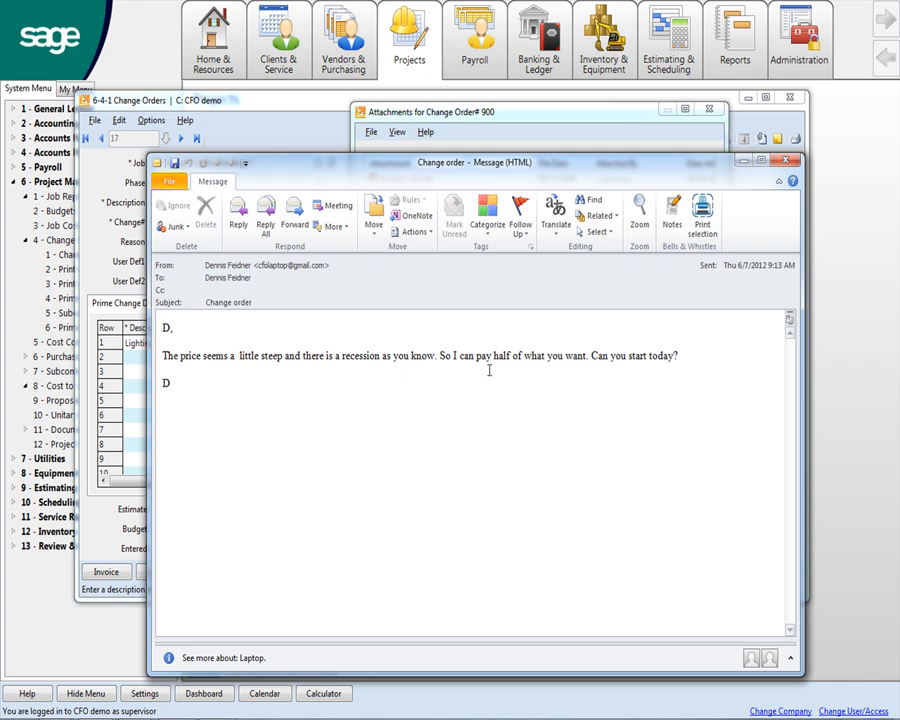
pyautogui.moveTo(528, 370)
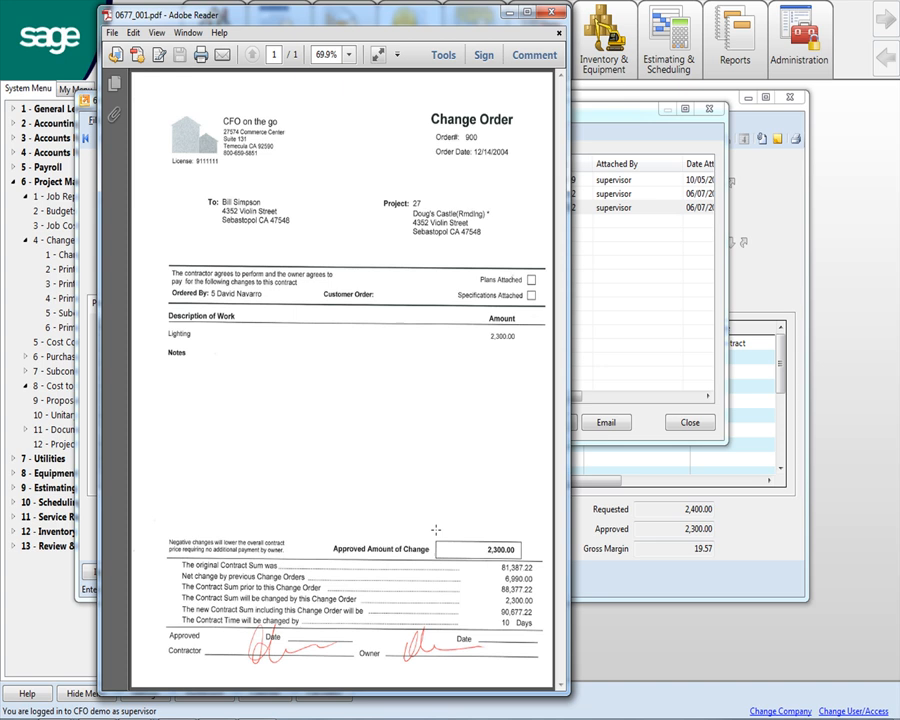
pyautogui.moveTo(398, 658)
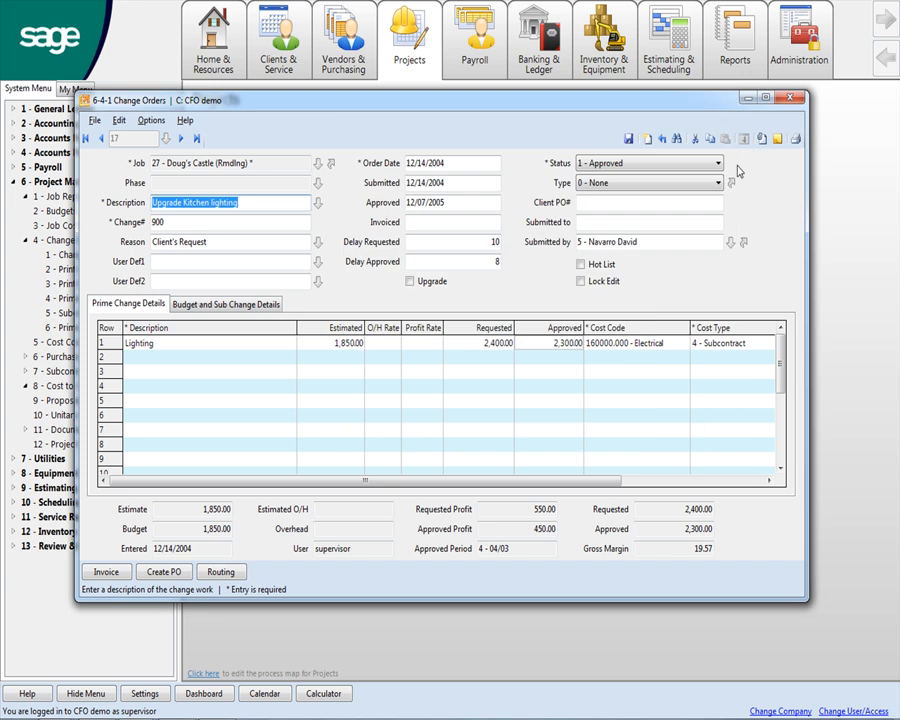
pyautogui.moveTo(762, 140)
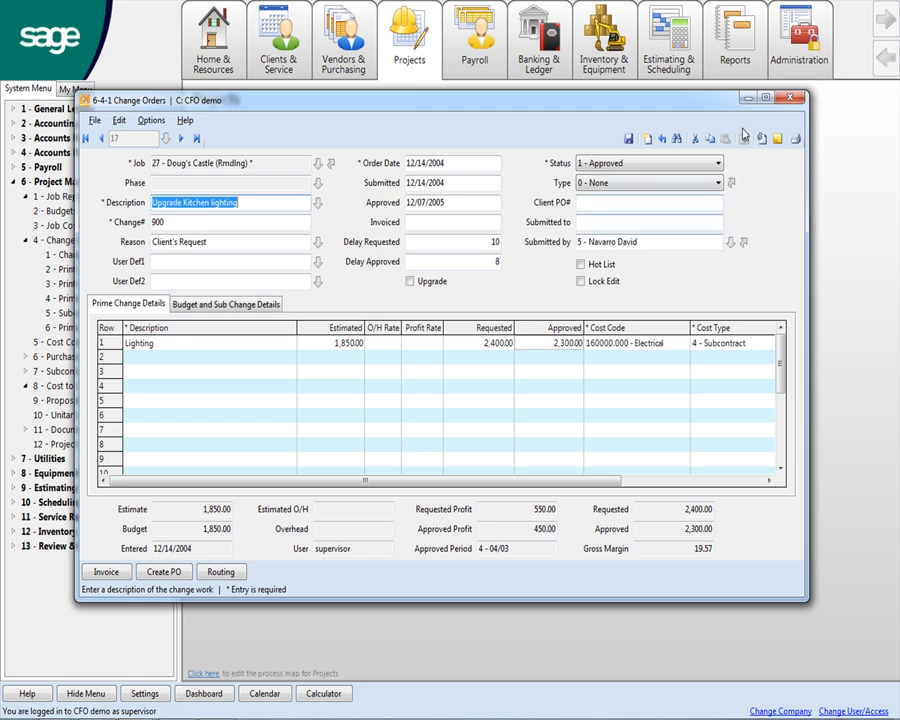
pyautogui.click(792, 96)
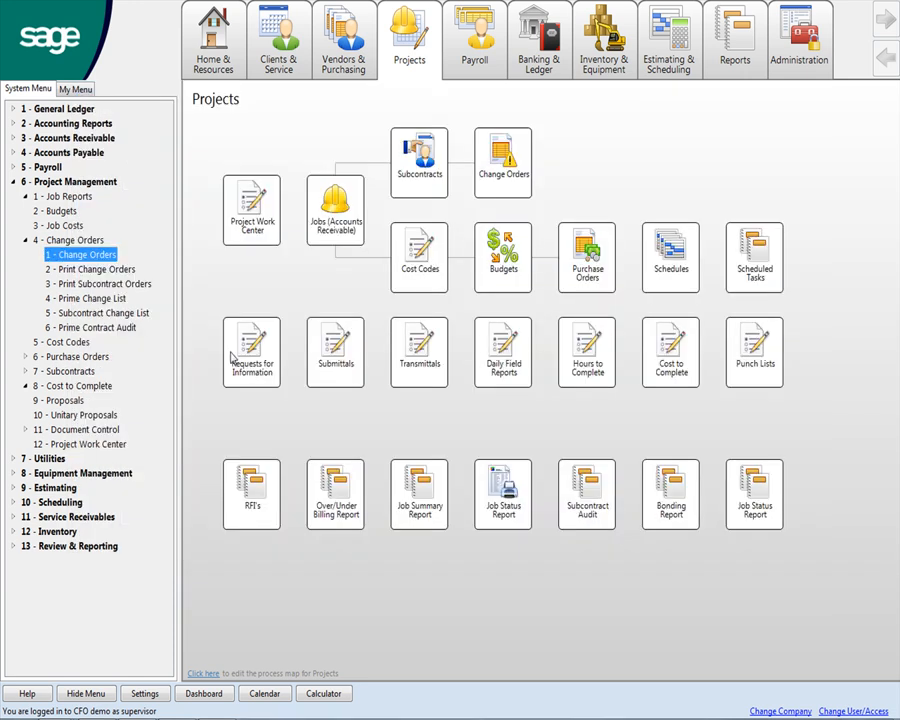
pyautogui.moveTo(144, 342)
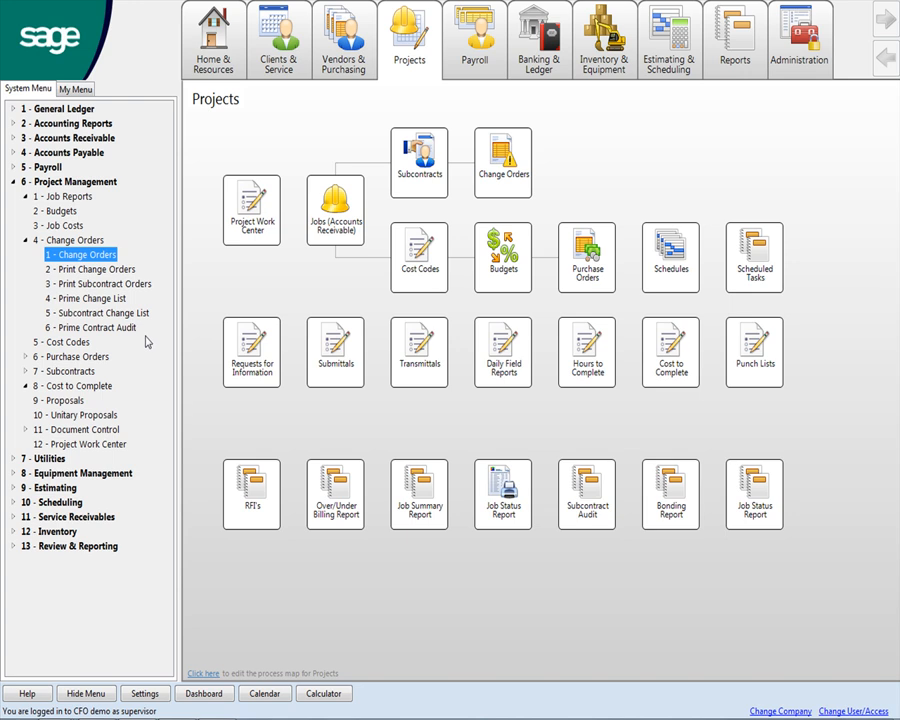
pyautogui.moveTo(126, 344)
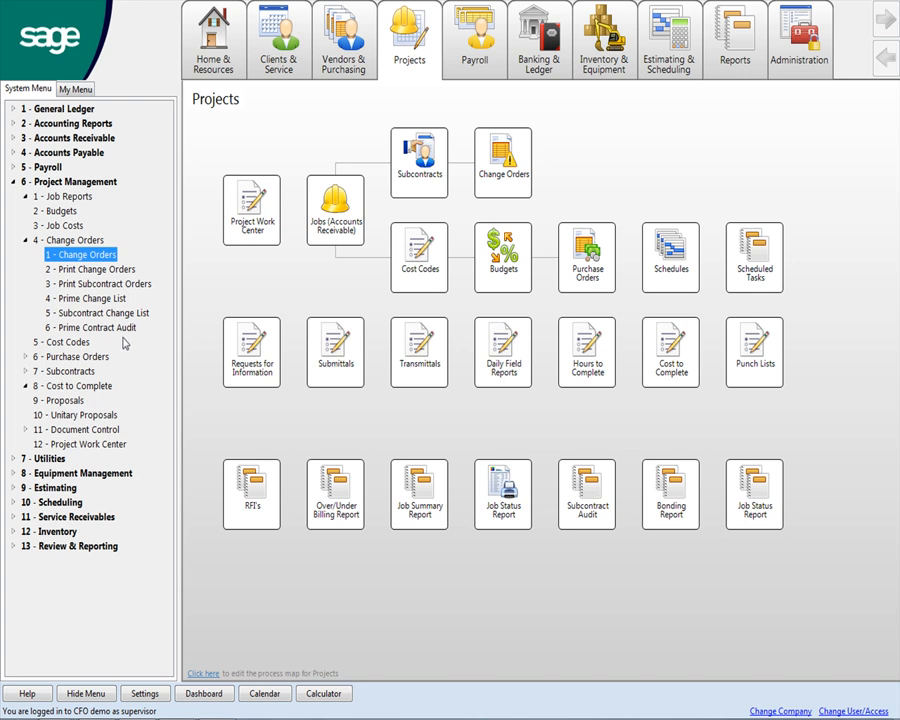
# Run the 6-4-6 Prime Contract Audit report preview.
pyautogui.click(96, 328)
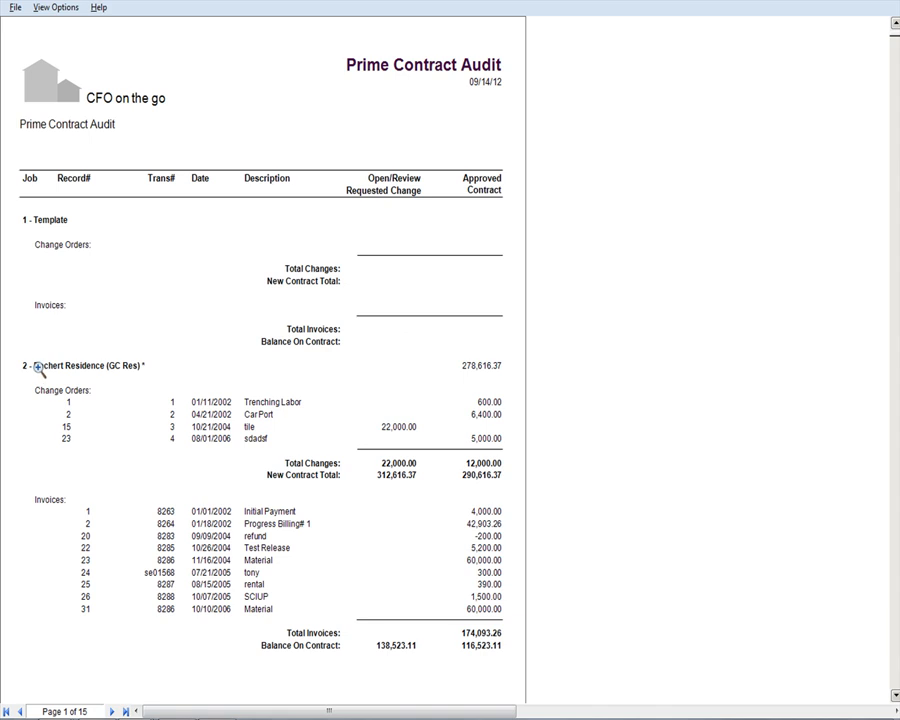
pyautogui.moveTo(64, 390)
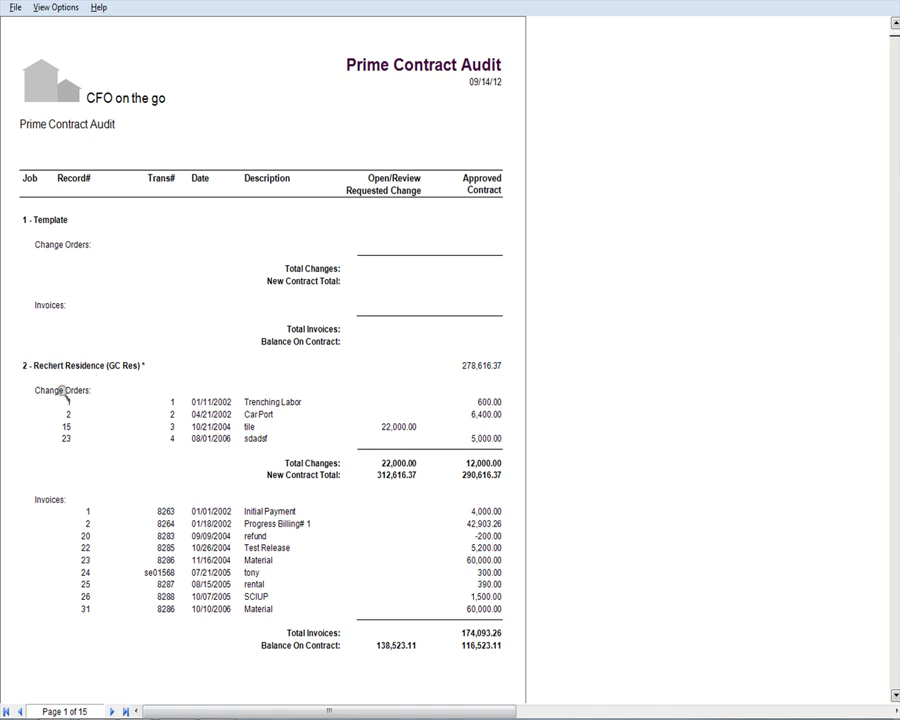
pyautogui.moveTo(476, 364)
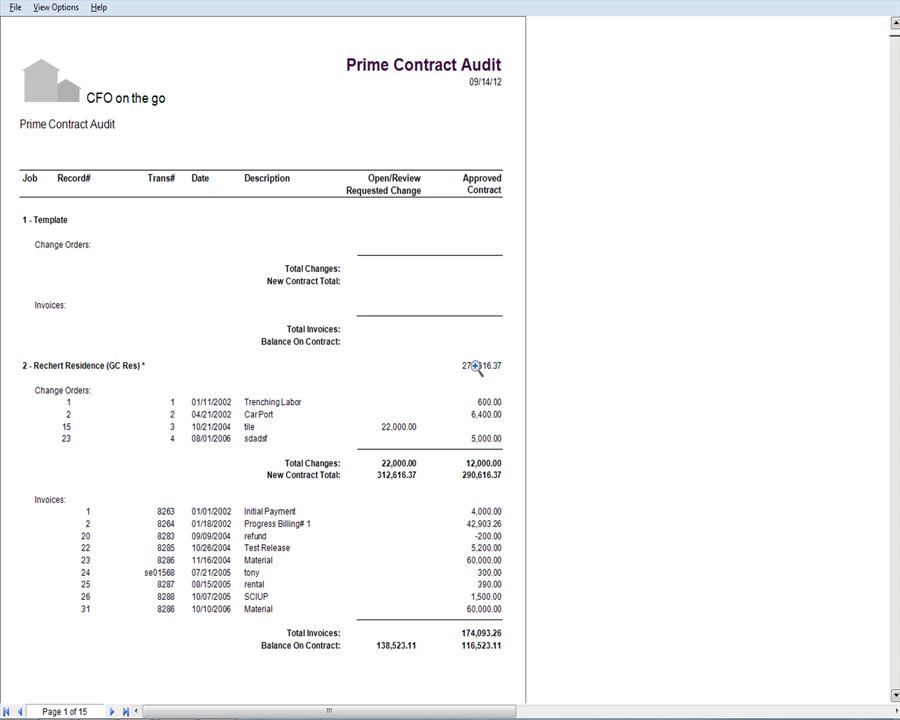
pyautogui.moveTo(496, 438)
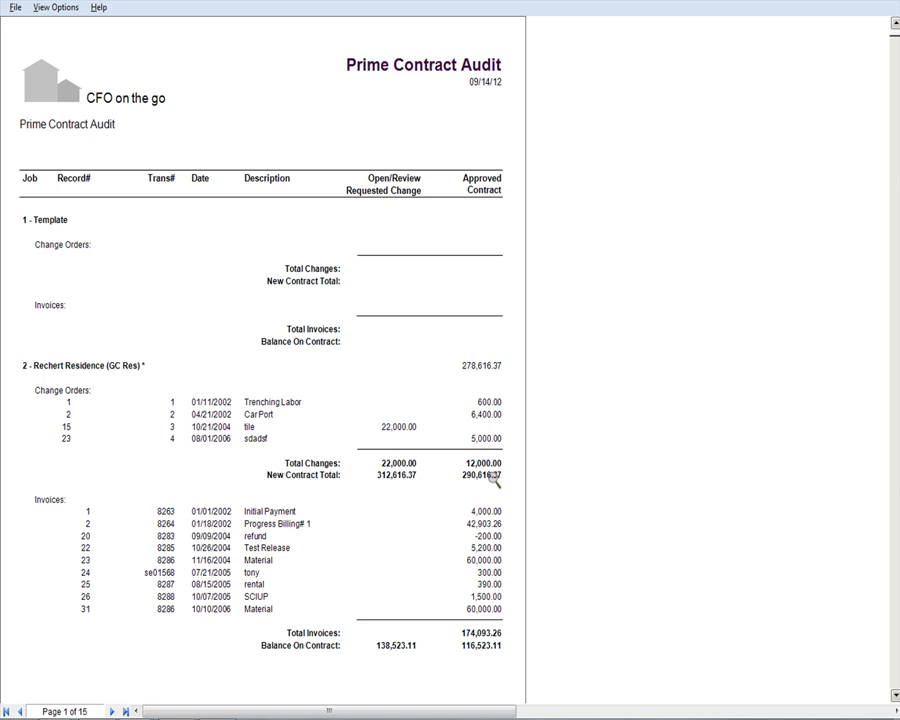
pyautogui.moveTo(236, 608)
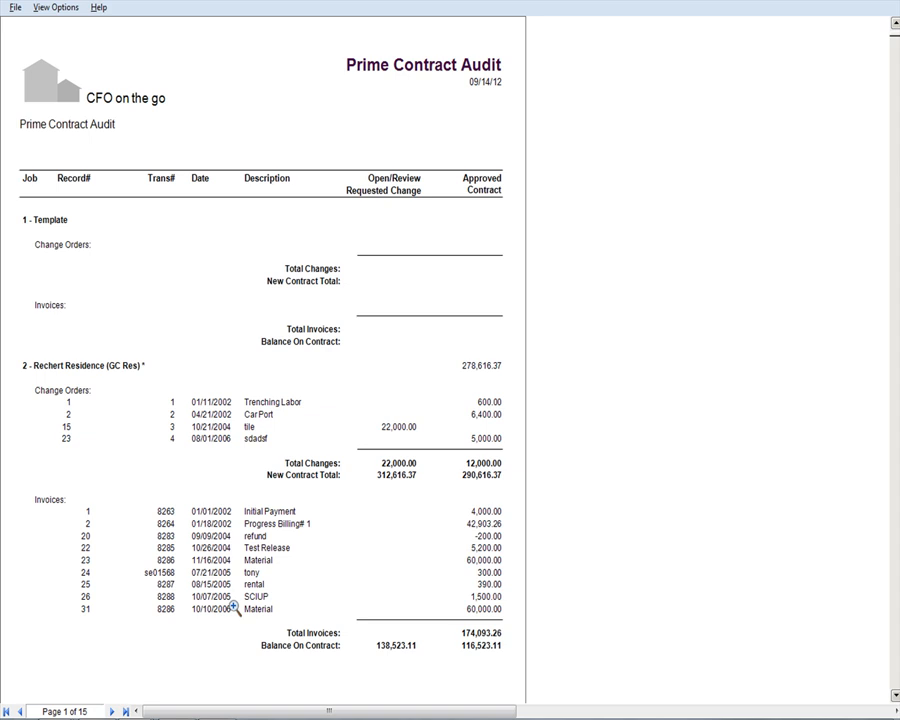
pyautogui.moveTo(488, 656)
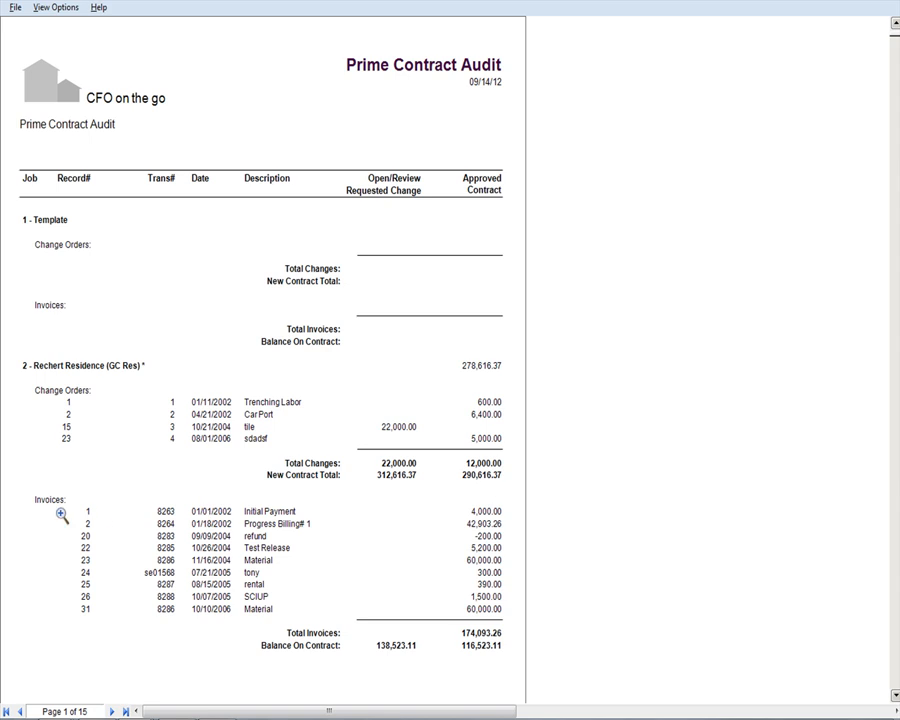
pyautogui.moveTo(172, 510)
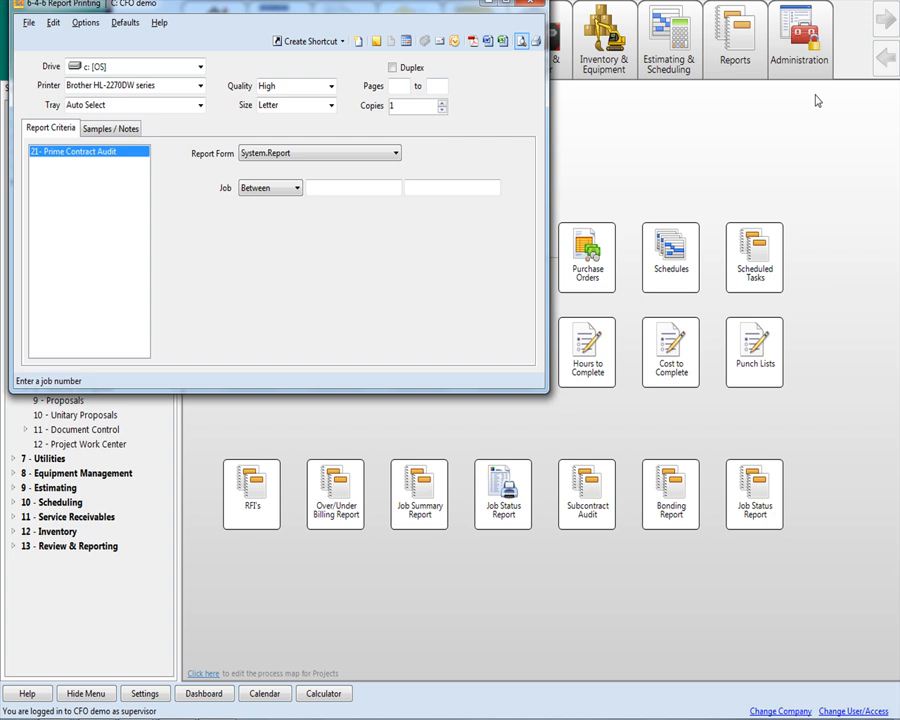
pyautogui.moveTo(420, 460)
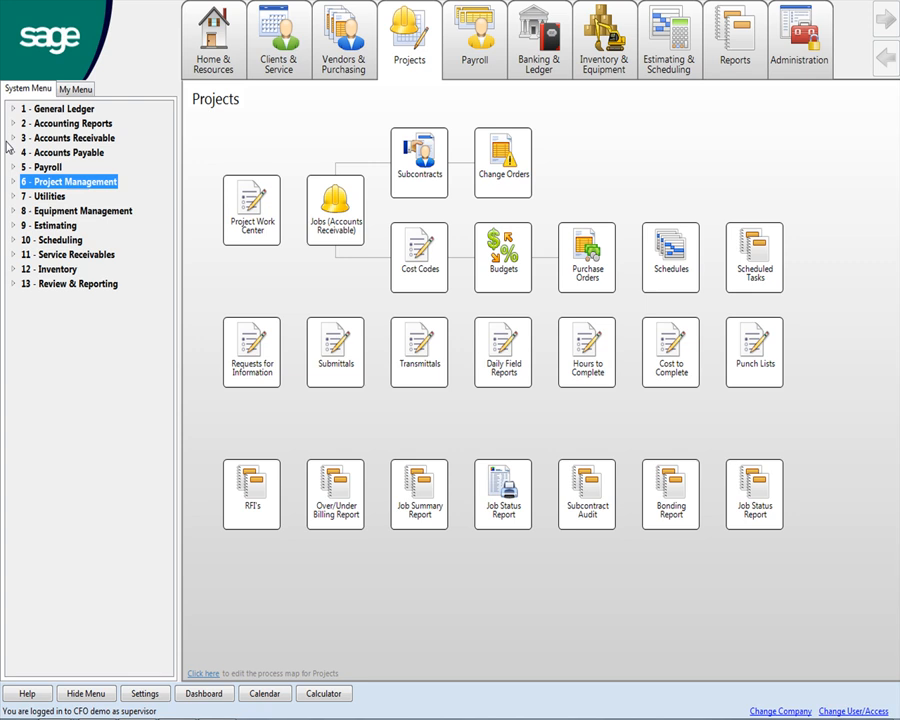
# Open the 3-5 Jobs window with its options list, then close the Richert Residence record.
pyautogui.click(68, 136)
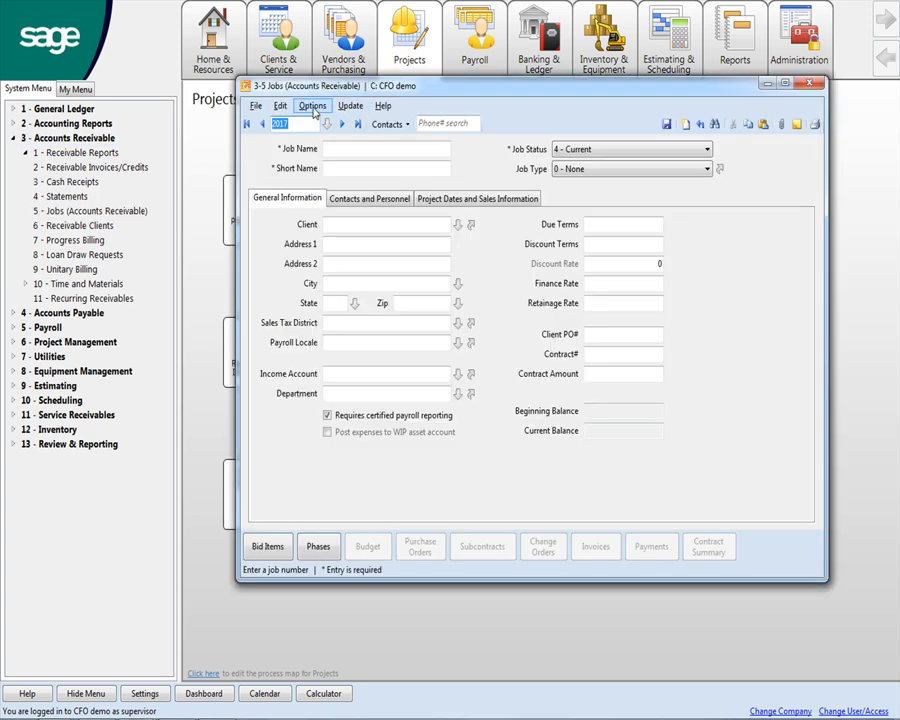
pyautogui.click(312, 104)
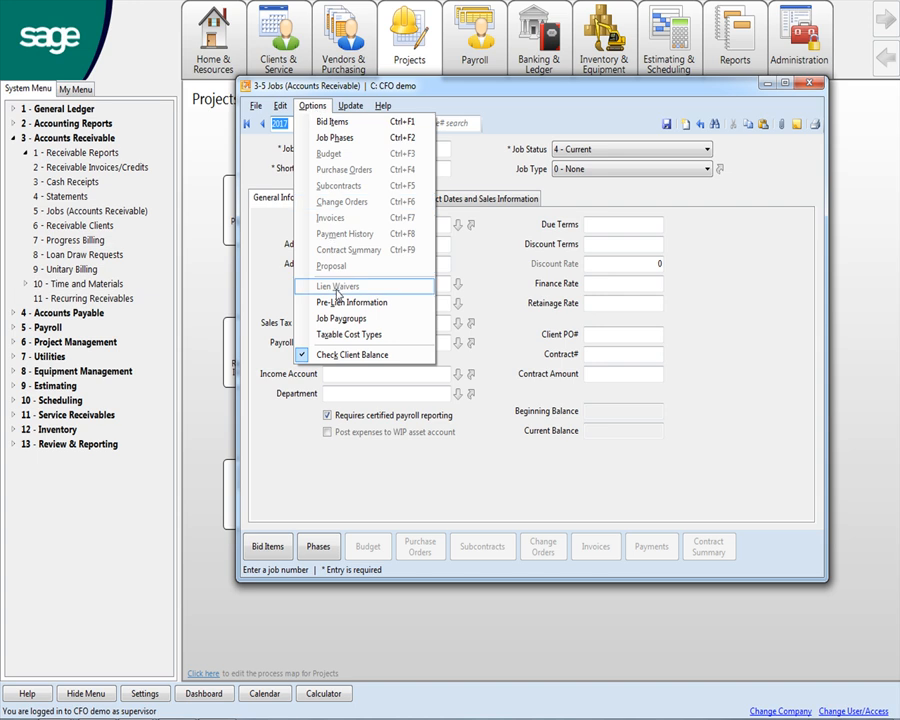
pyautogui.moveTo(352, 302)
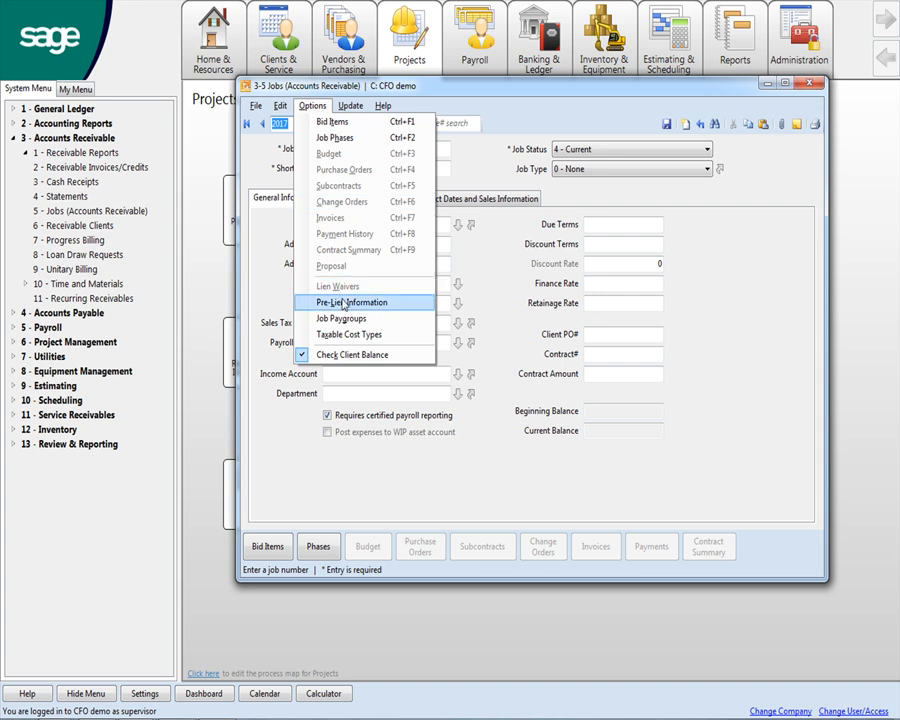
pyautogui.moveTo(340, 286)
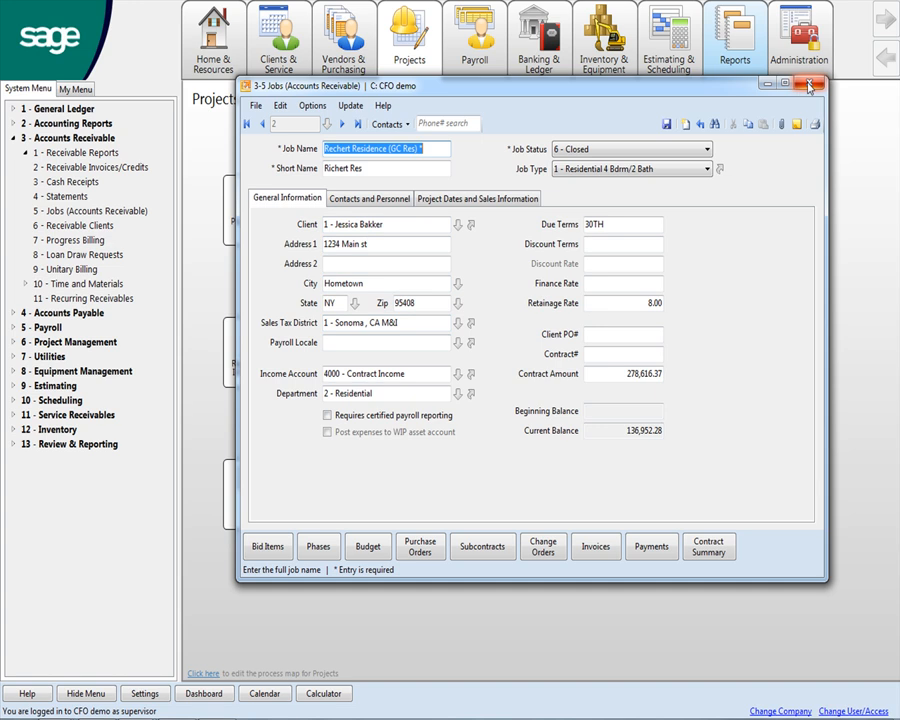
pyautogui.click(808, 84)
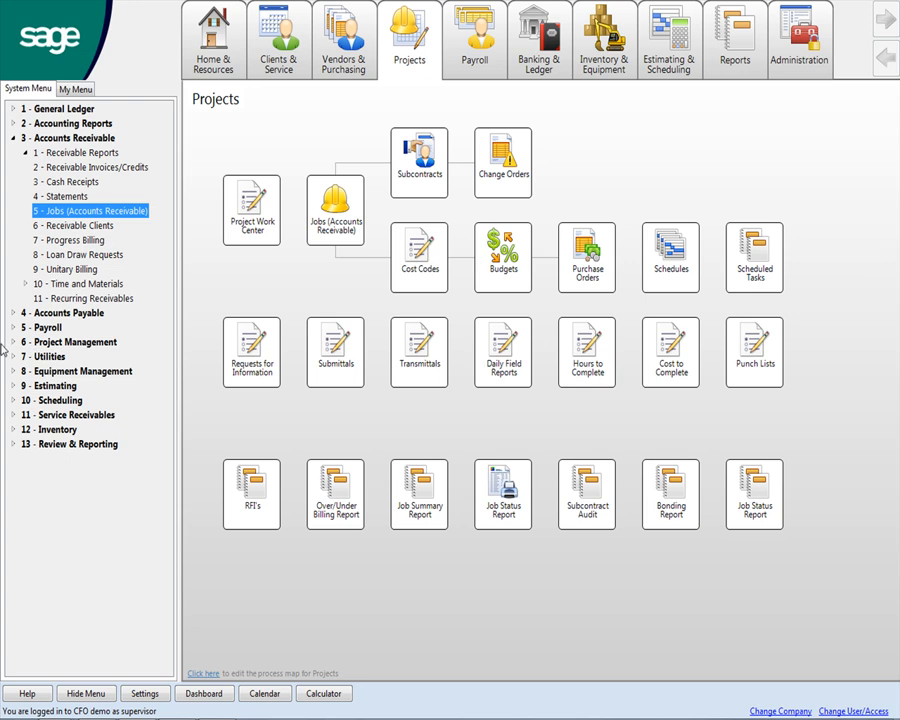
pyautogui.moveTo(14, 348)
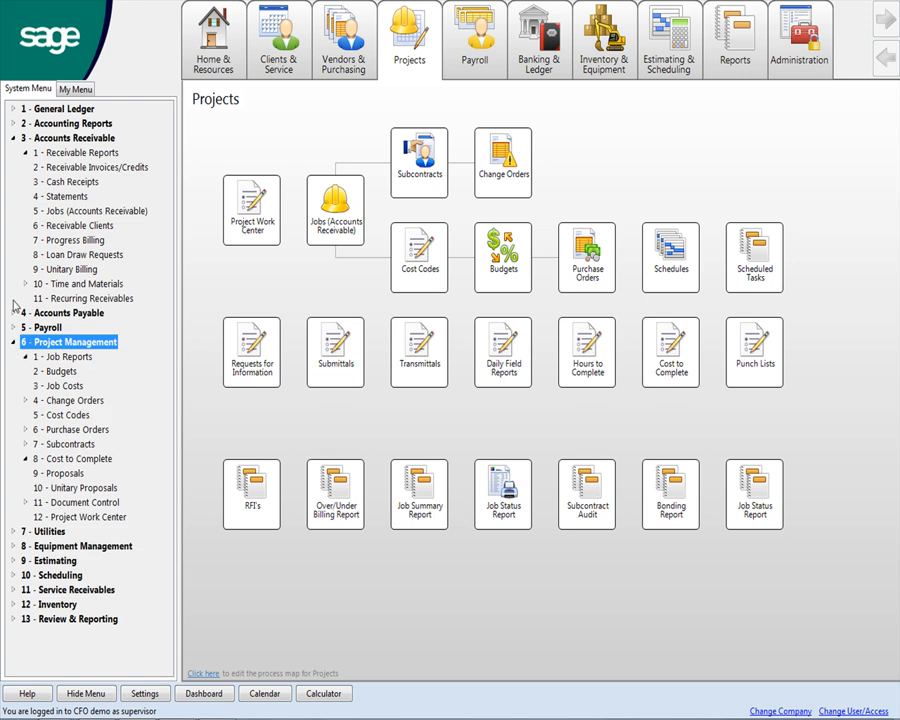
# Expand 6 - Project Management and 4 - Accounts Payable in the System Menu.
pyautogui.click(72, 312)
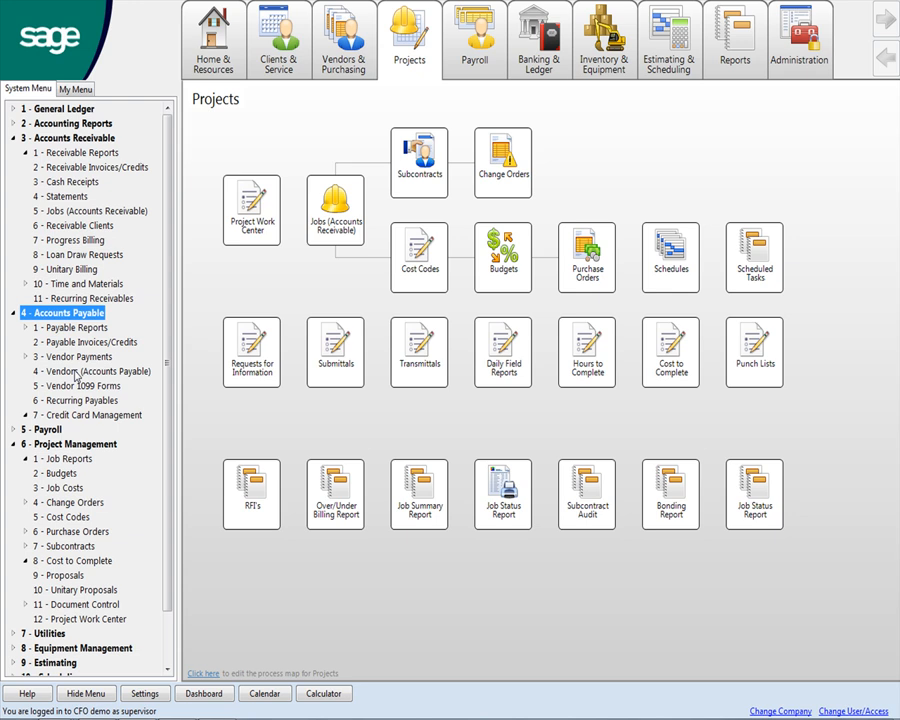
pyautogui.click(96, 370)
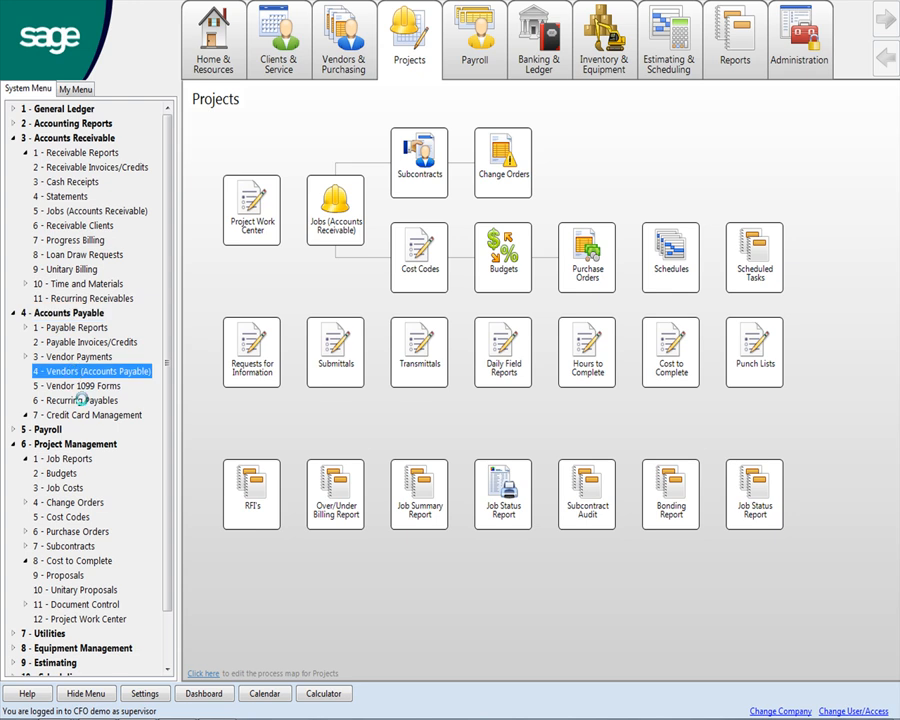
# Page back through vendor records to American Drywall and show its Certificates list.
pyautogui.doubleClick(92, 370)
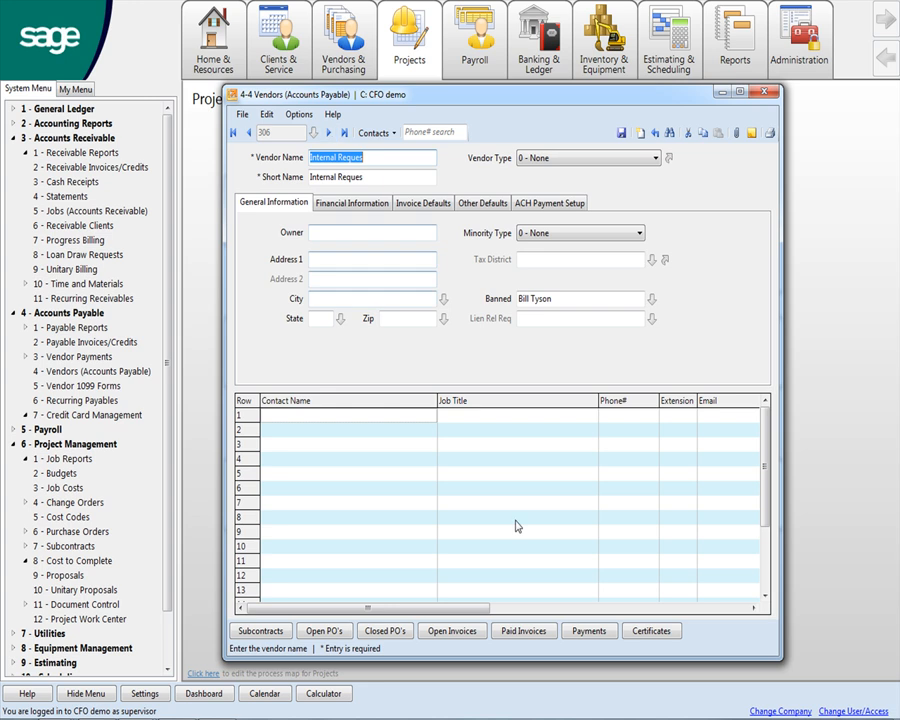
pyautogui.click(248, 132)
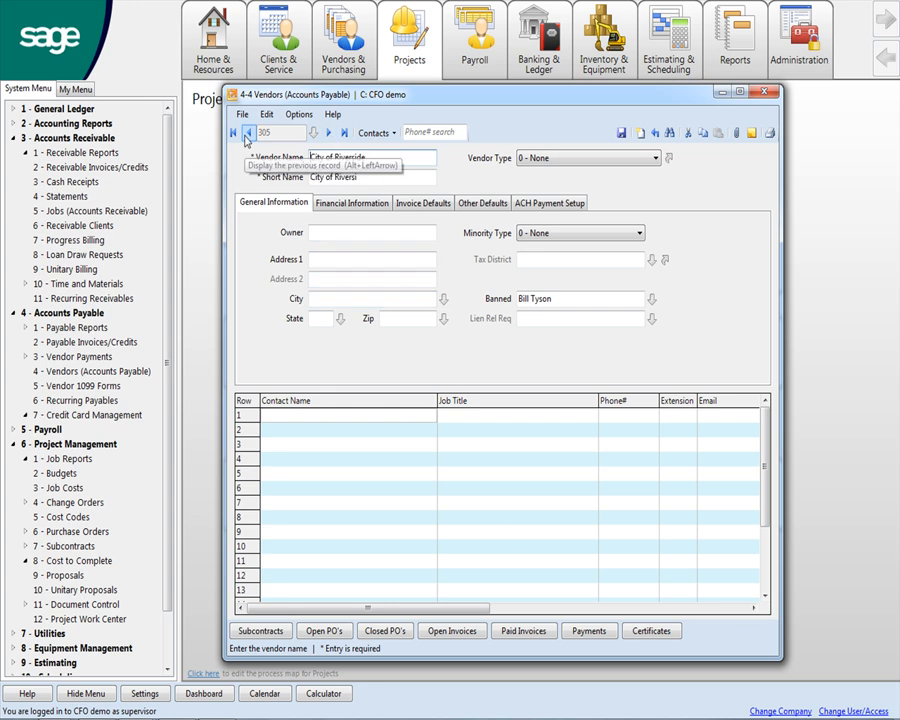
pyautogui.click(234, 132)
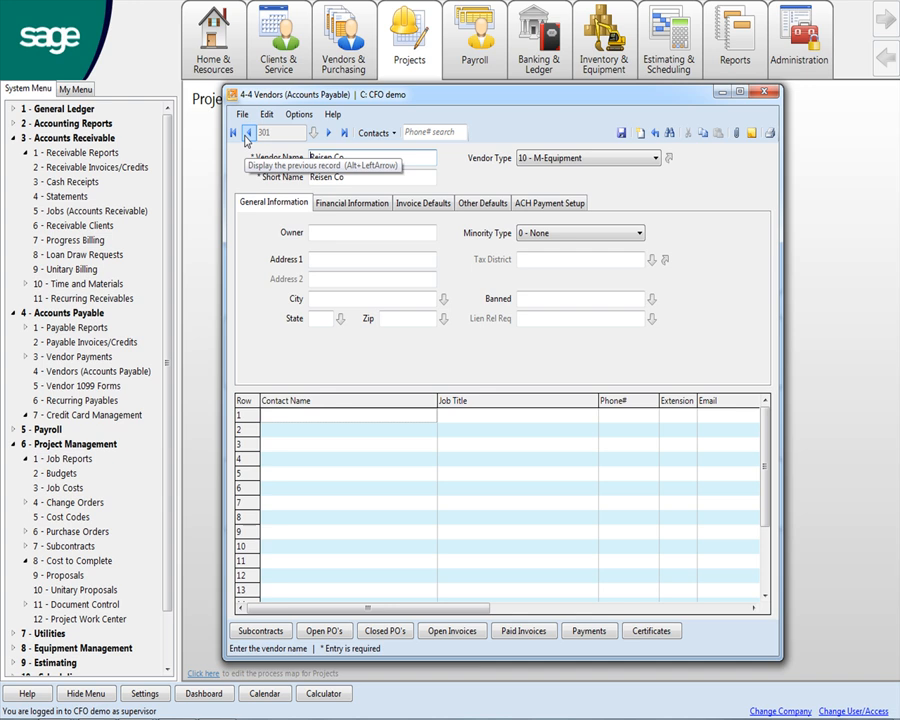
pyautogui.click(328, 132)
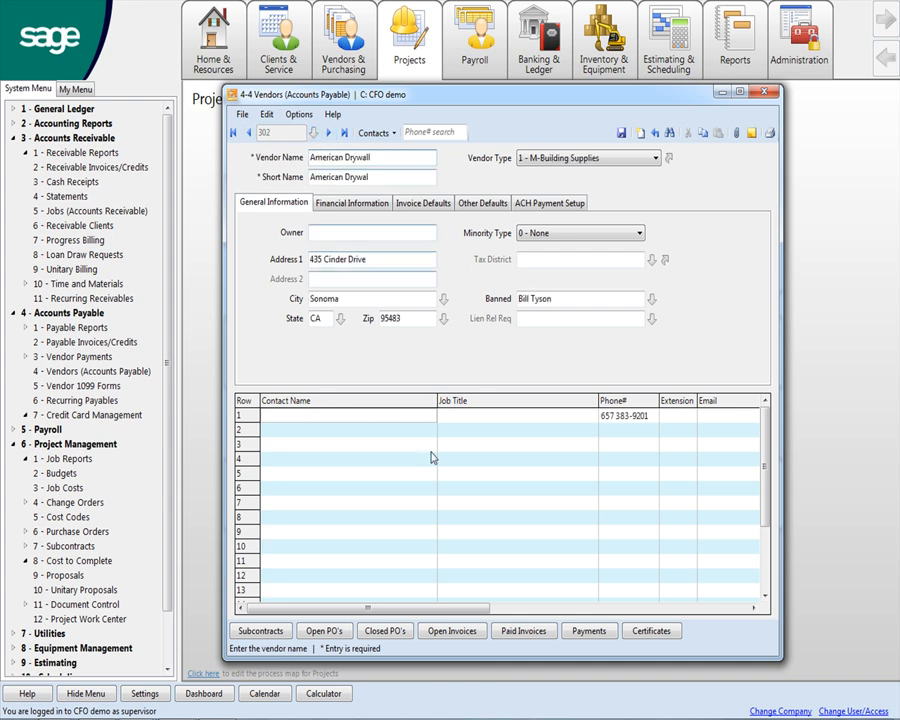
pyautogui.click(652, 630)
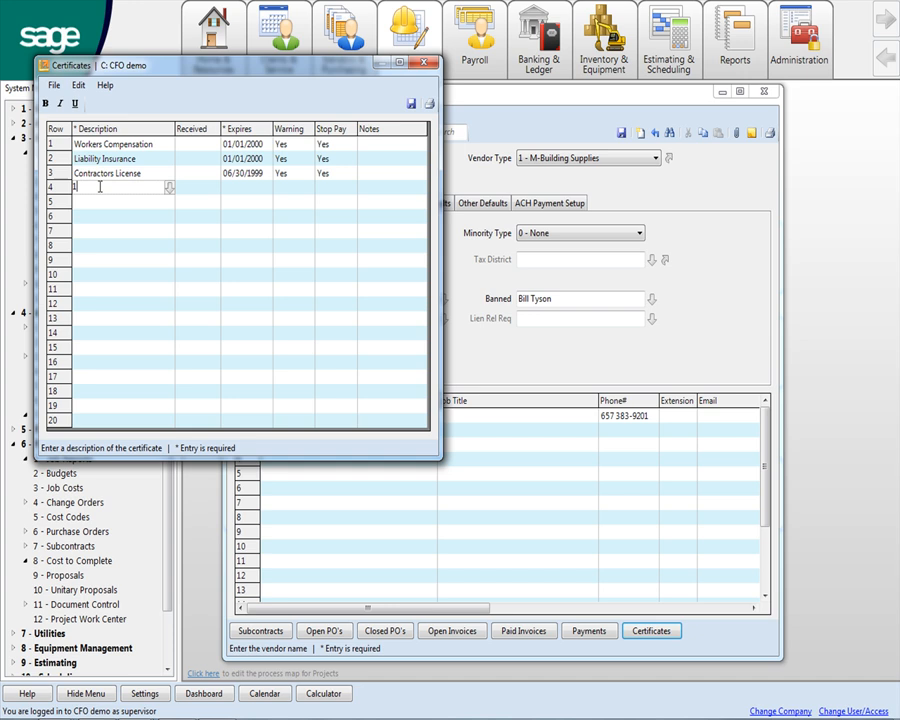
# Enter 1151-WC as a new certificate description, discard it at the save prompt and close the vendor.
pyautogui.write('1151')
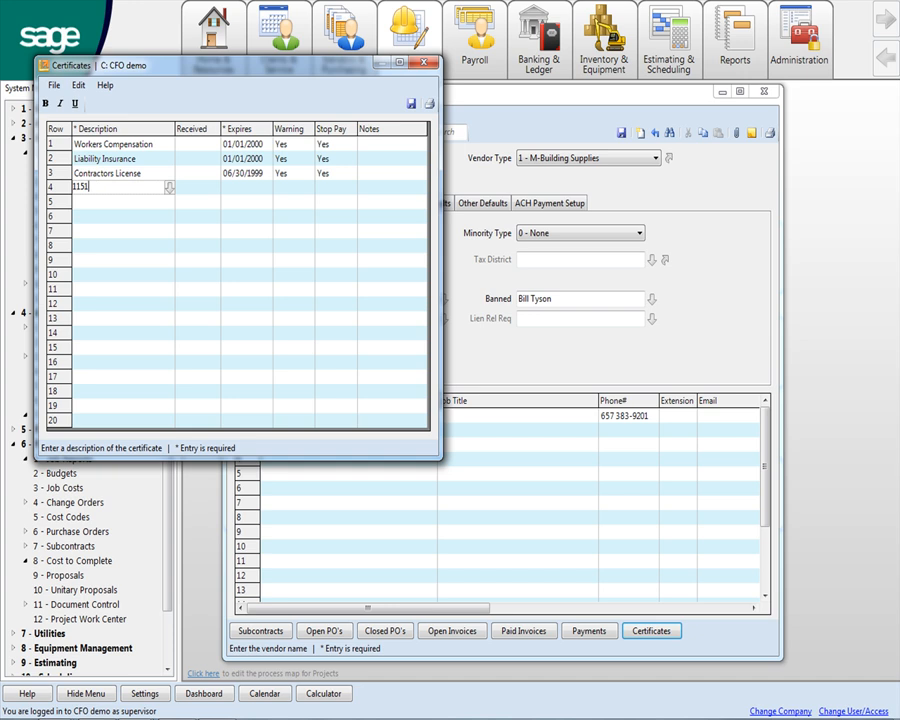
pyautogui.write('-WC')
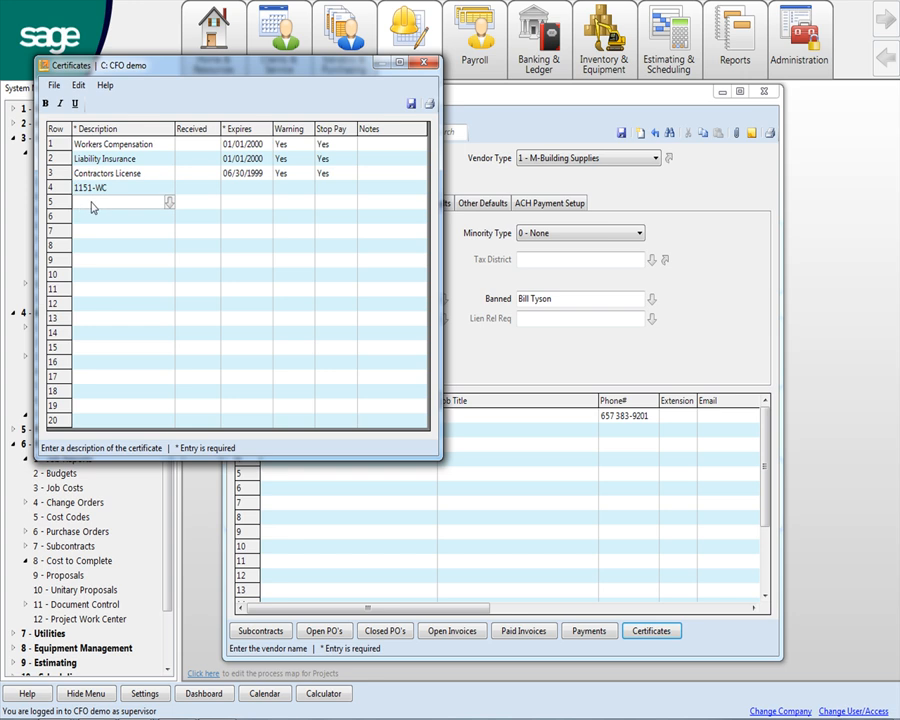
pyautogui.moveTo(120, 194)
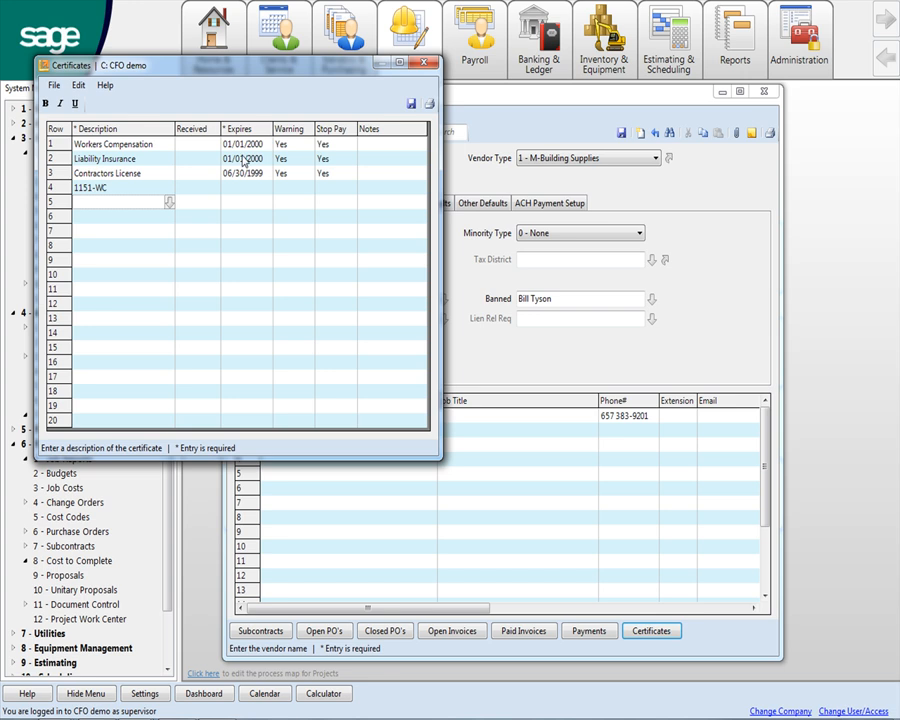
pyautogui.moveTo(86, 204)
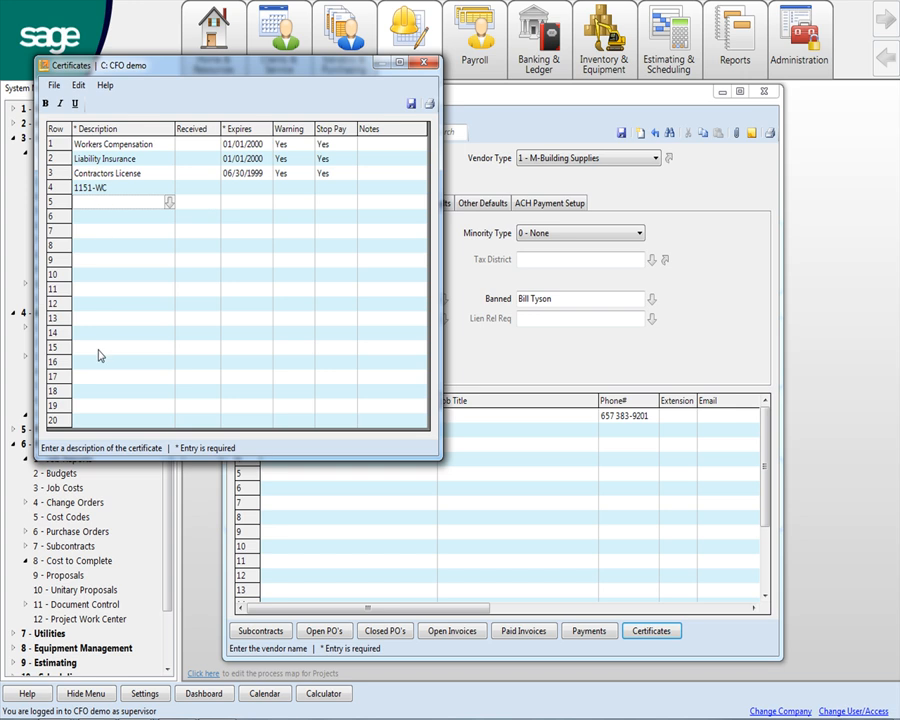
pyautogui.moveTo(88, 200)
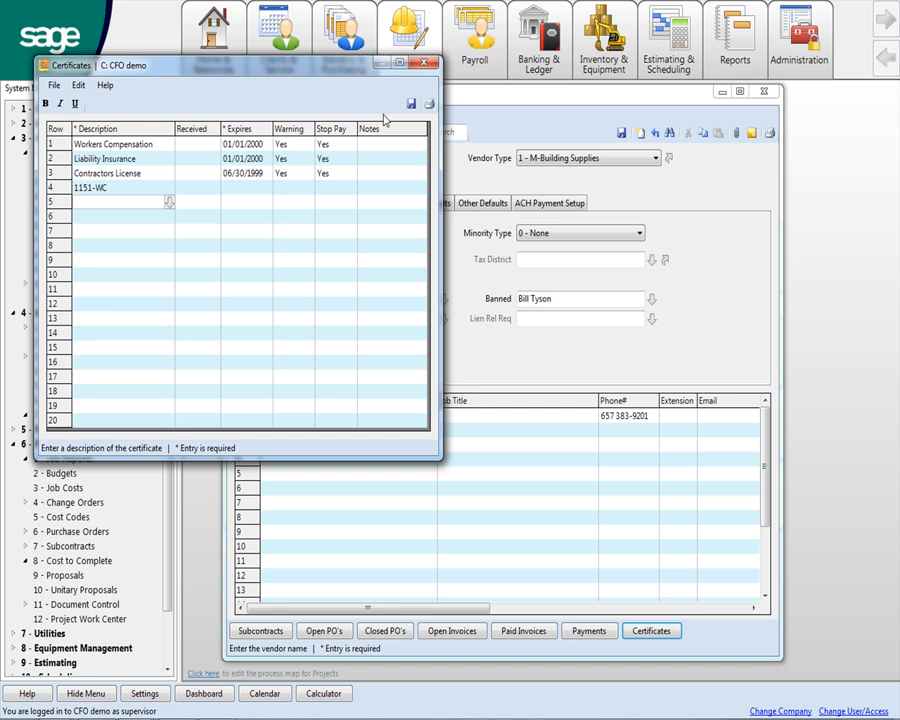
pyautogui.click(424, 62)
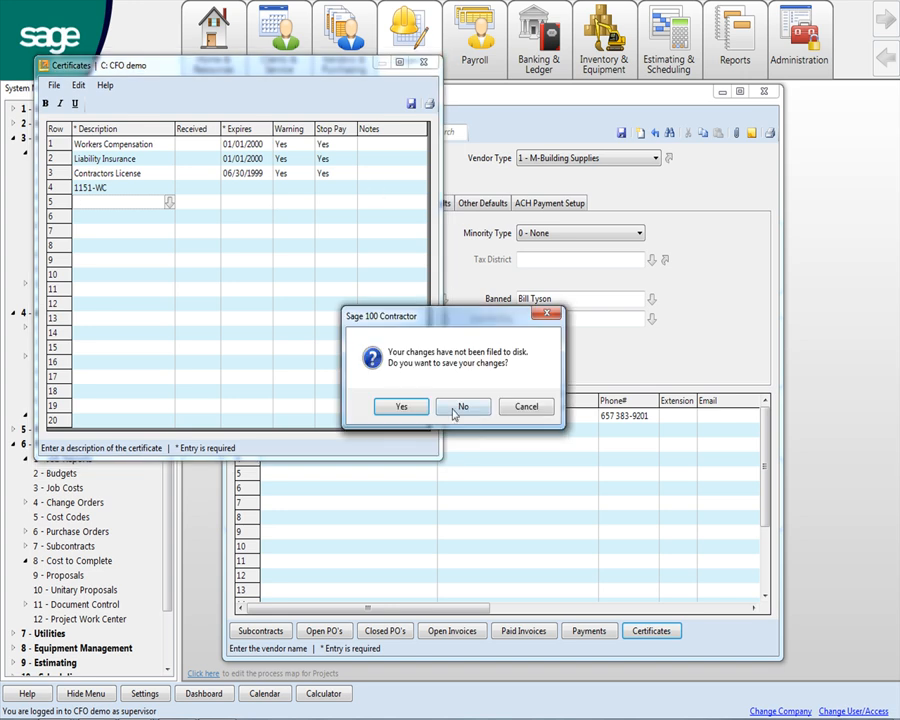
pyautogui.click(462, 406)
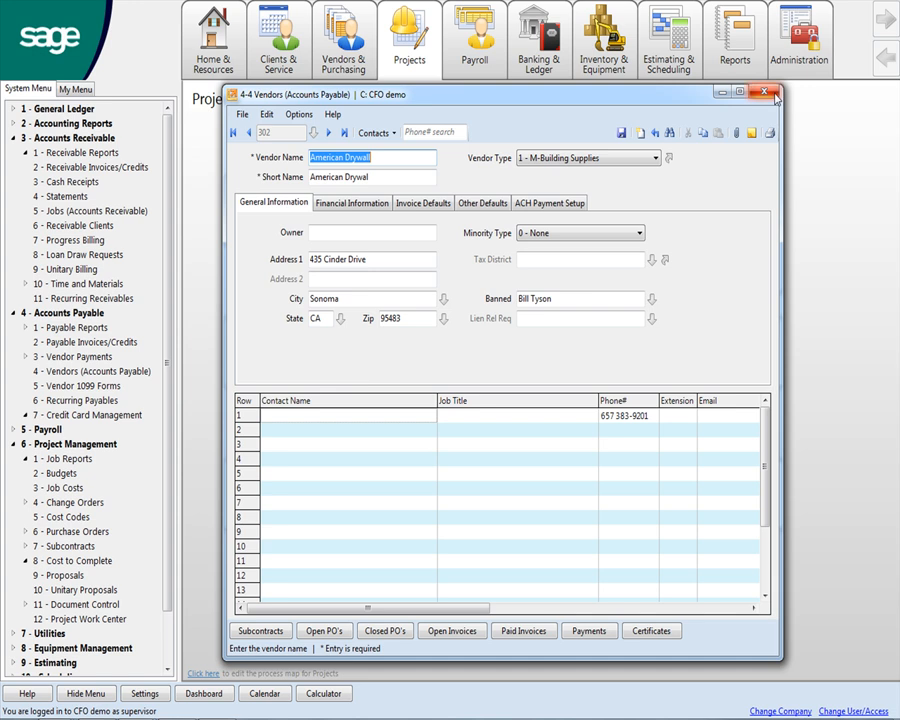
pyautogui.click(776, 94)
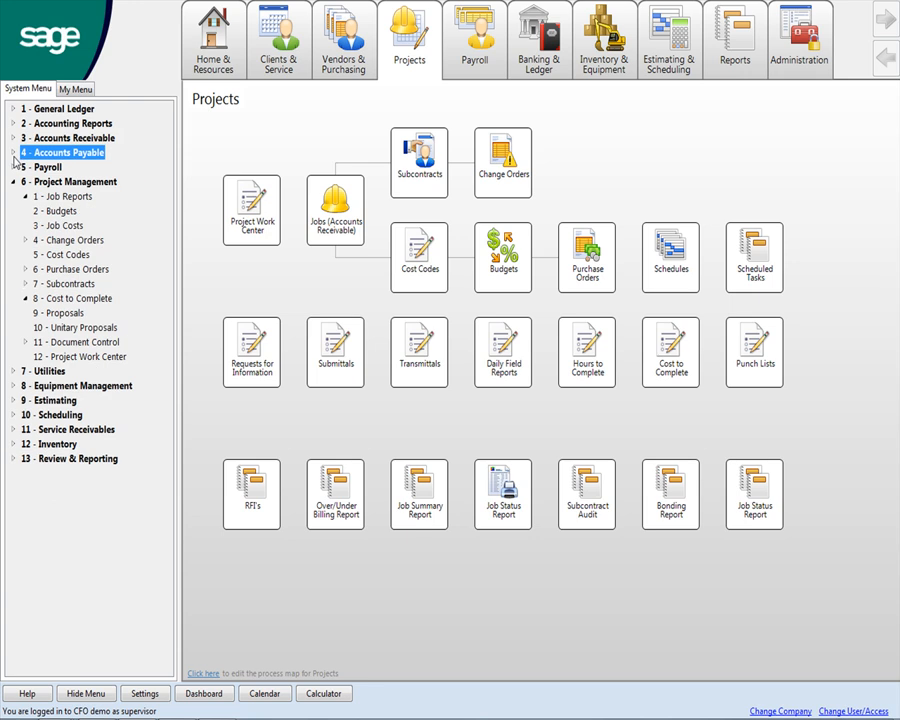
# Expand 5 - Payroll and the 7 - Subcontracts group under 6 - Project Management.
pyautogui.click(48, 168)
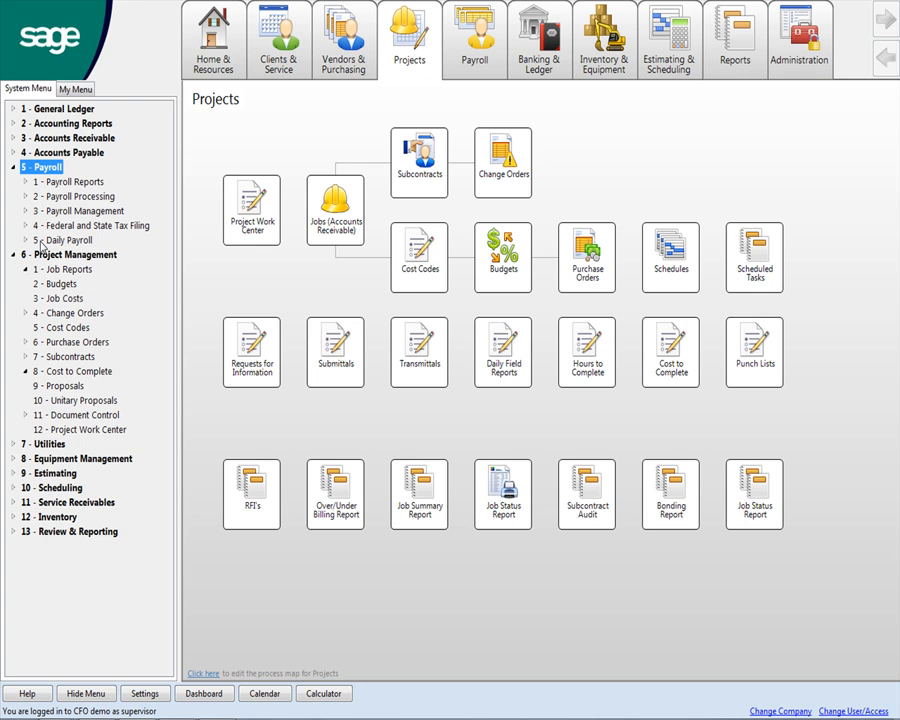
pyautogui.moveTo(52, 308)
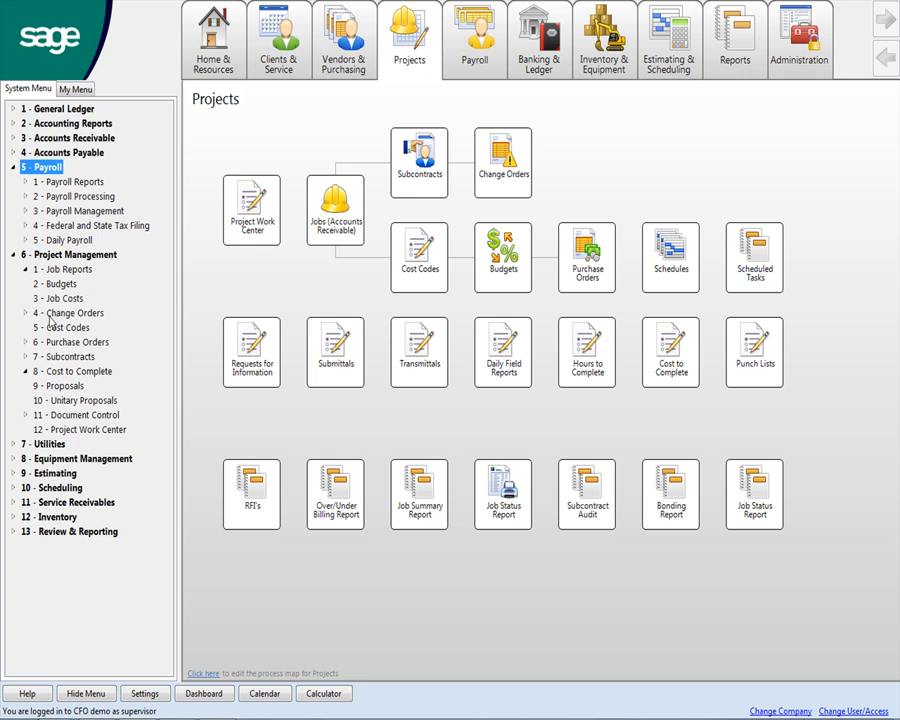
pyautogui.click(70, 356)
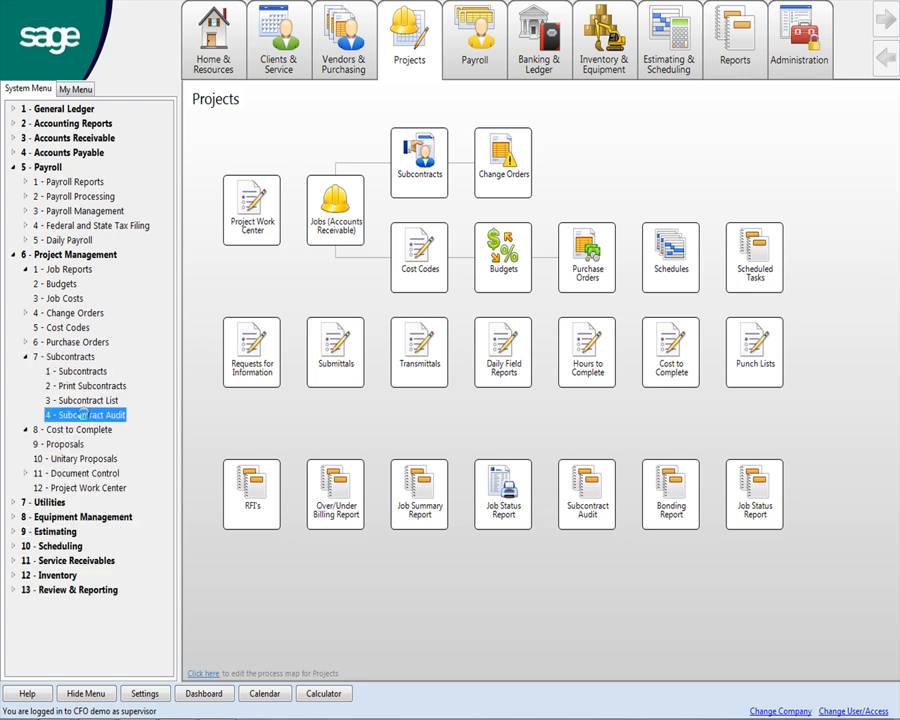
# Launch 4 - Subcontract Audit, bringing up its report printing window with the Audit-Land form.
pyautogui.doubleClick(84, 414)
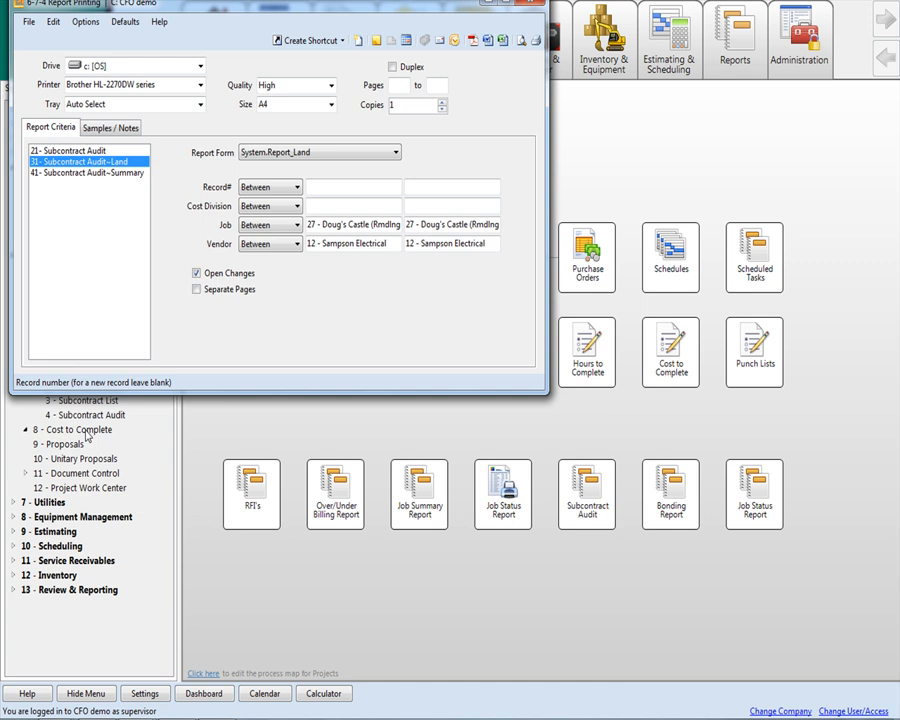
pyautogui.moveTo(316, 260)
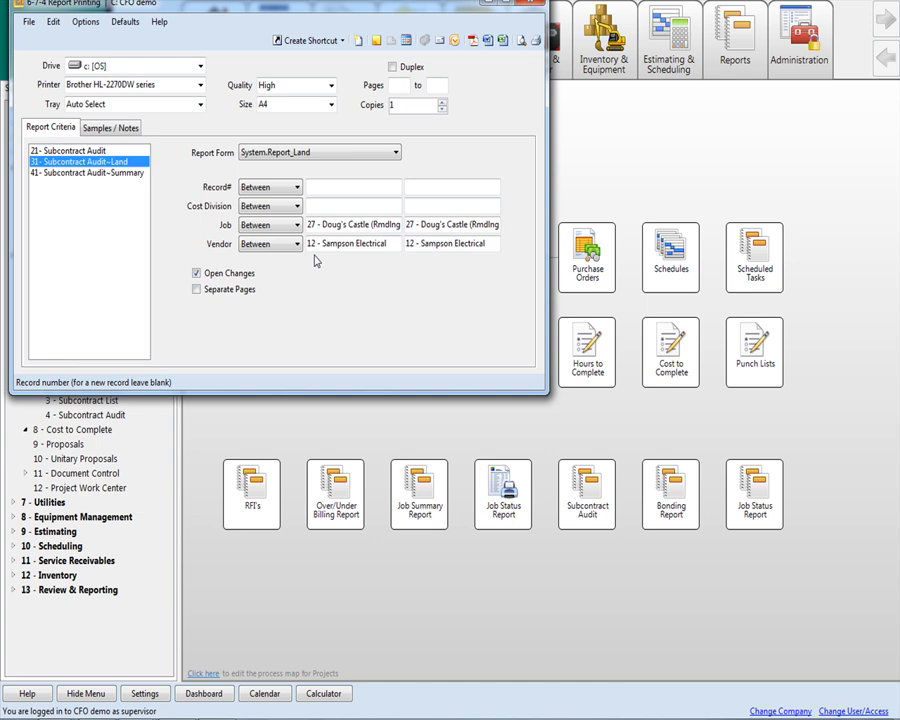
pyautogui.moveTo(320, 202)
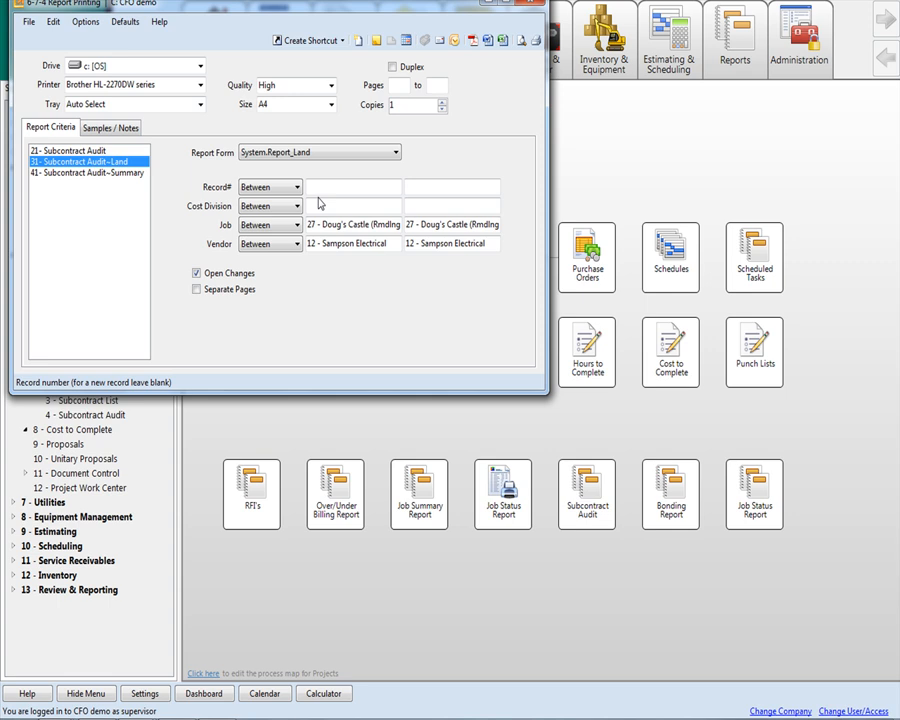
pyautogui.click(520, 40)
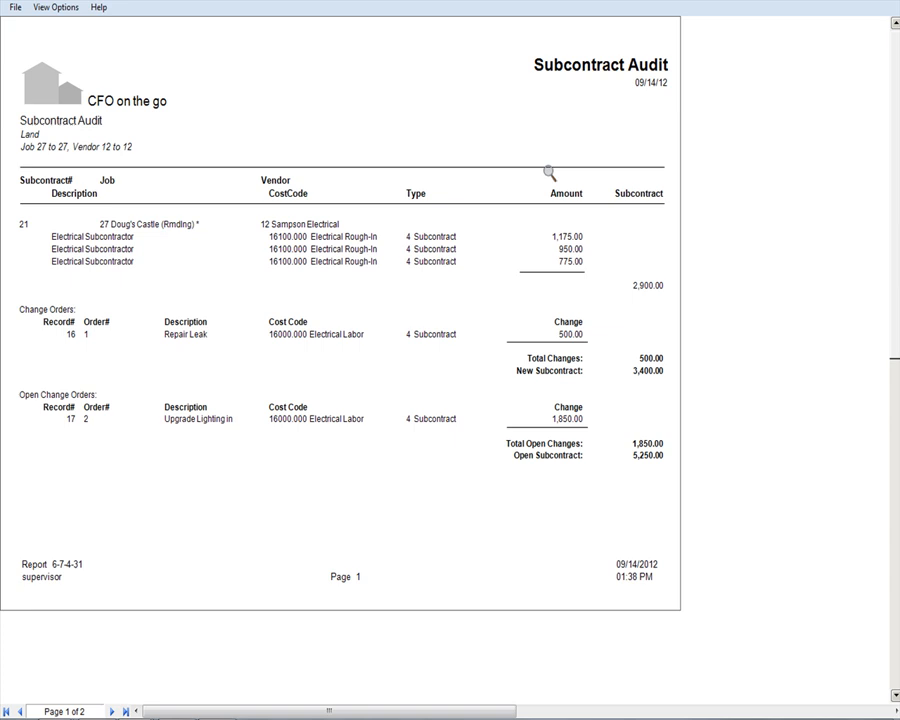
pyautogui.moveTo(150, 238)
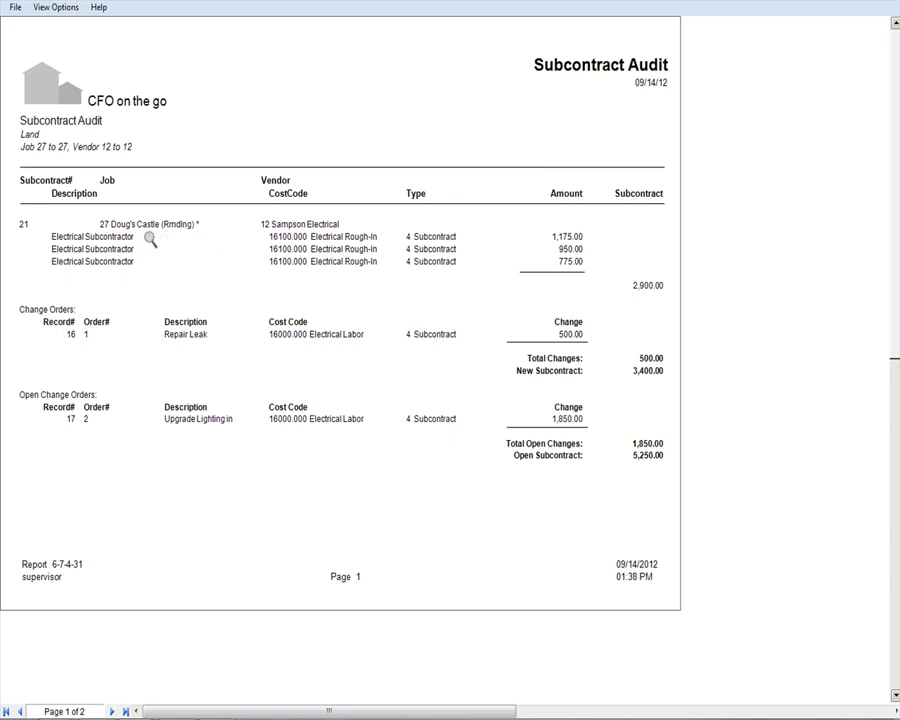
pyautogui.moveTo(110, 224)
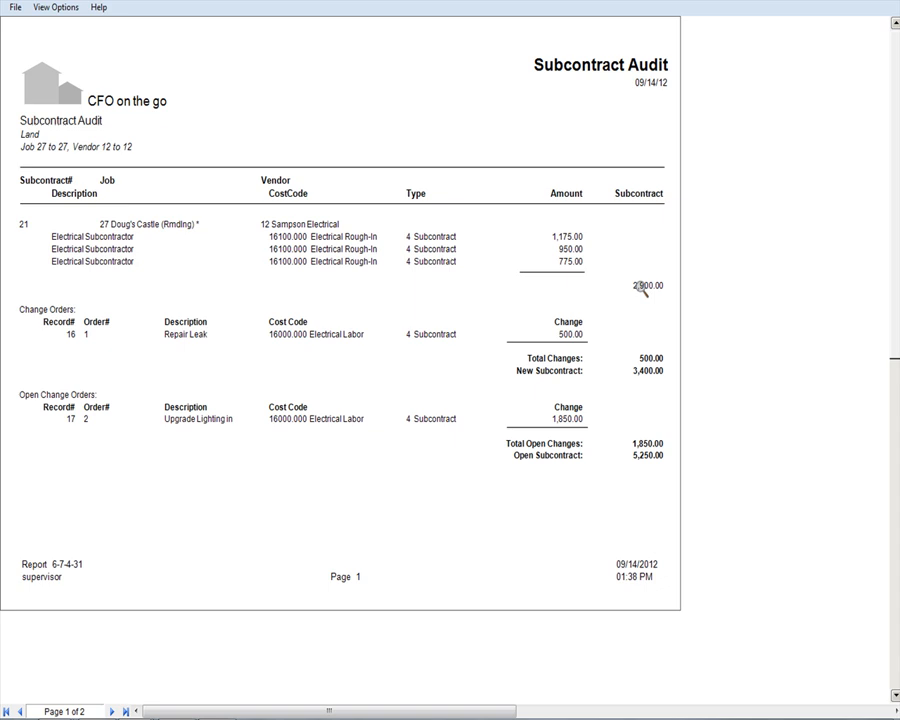
pyautogui.moveTo(78, 328)
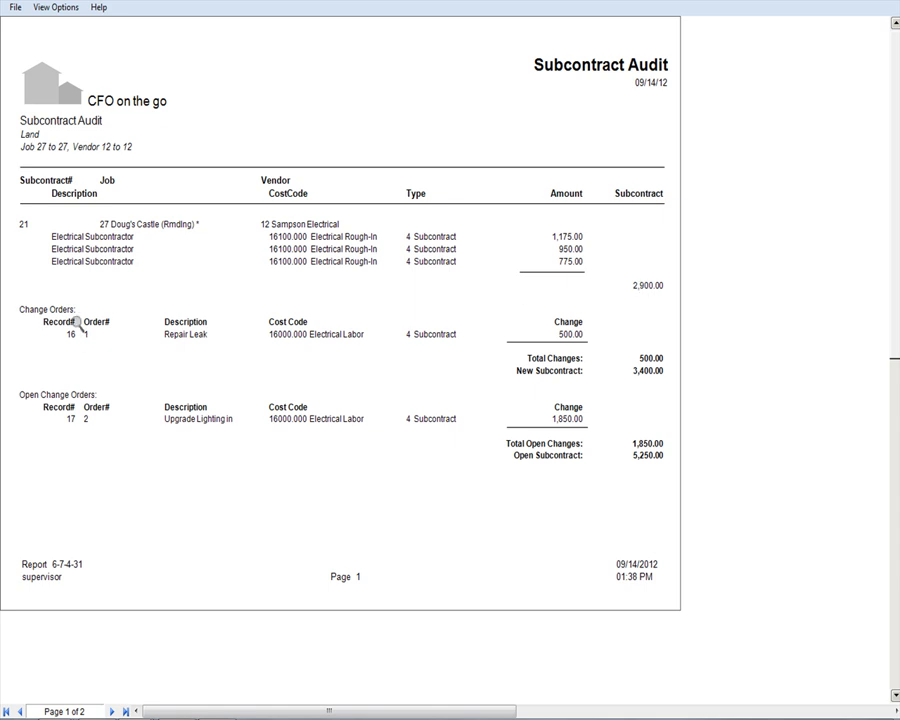
pyautogui.moveTo(596, 350)
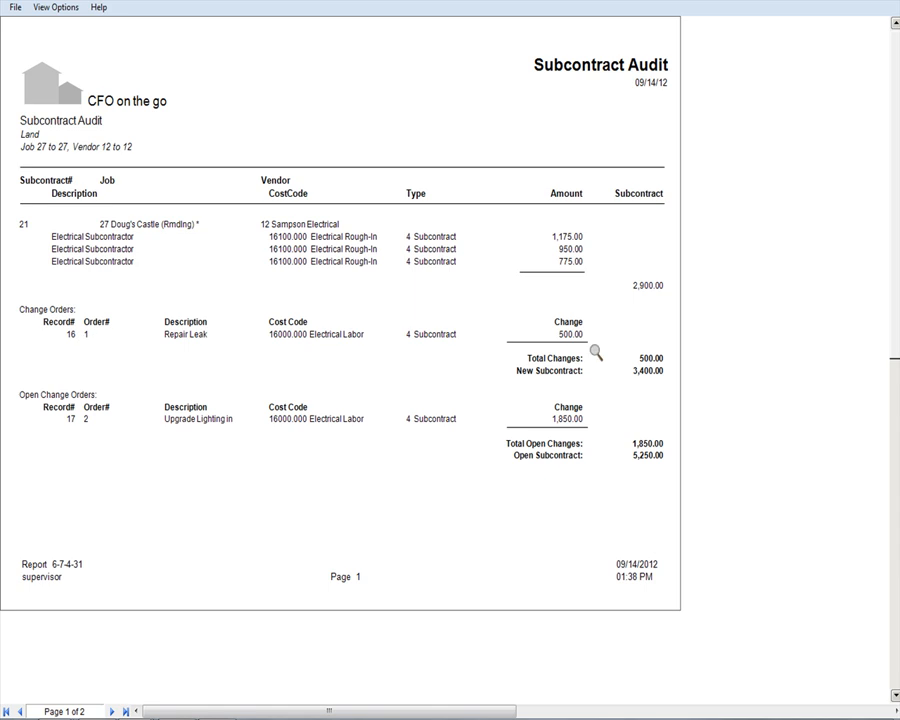
pyautogui.moveTo(650, 378)
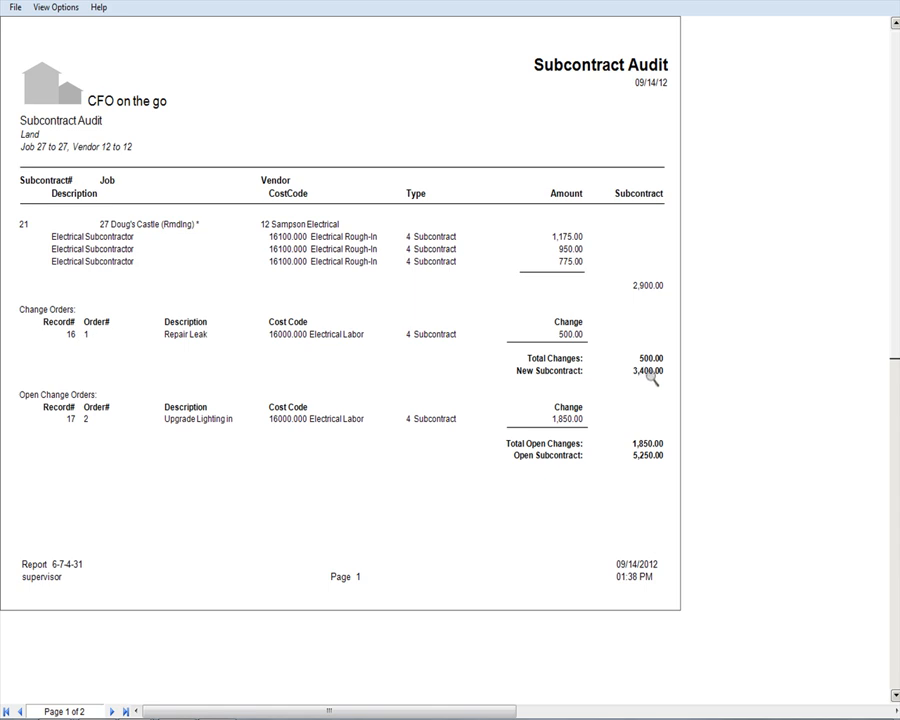
pyautogui.moveTo(96, 424)
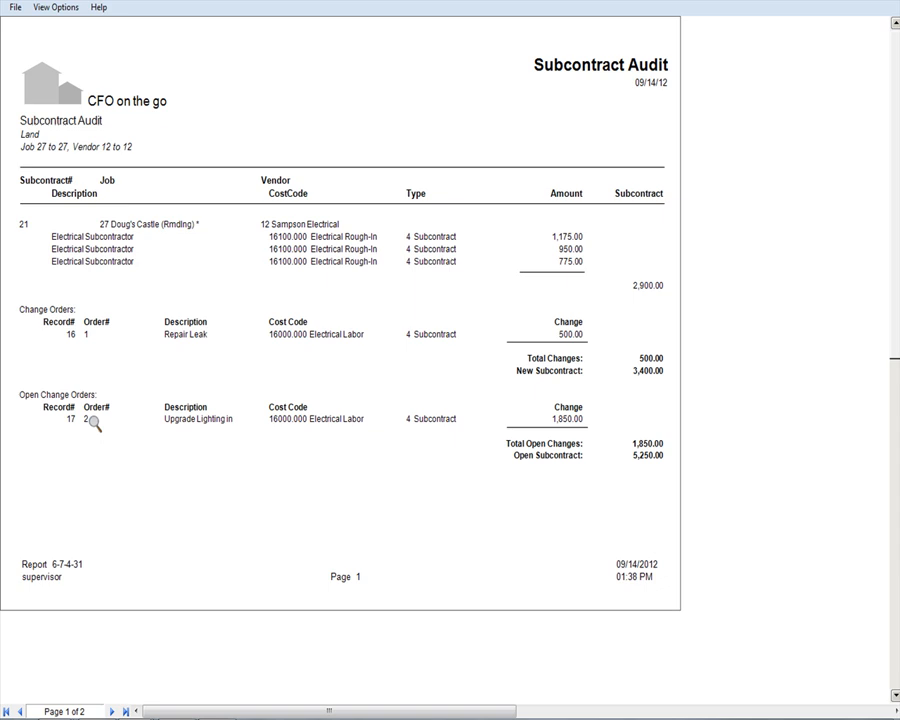
pyautogui.moveTo(482, 426)
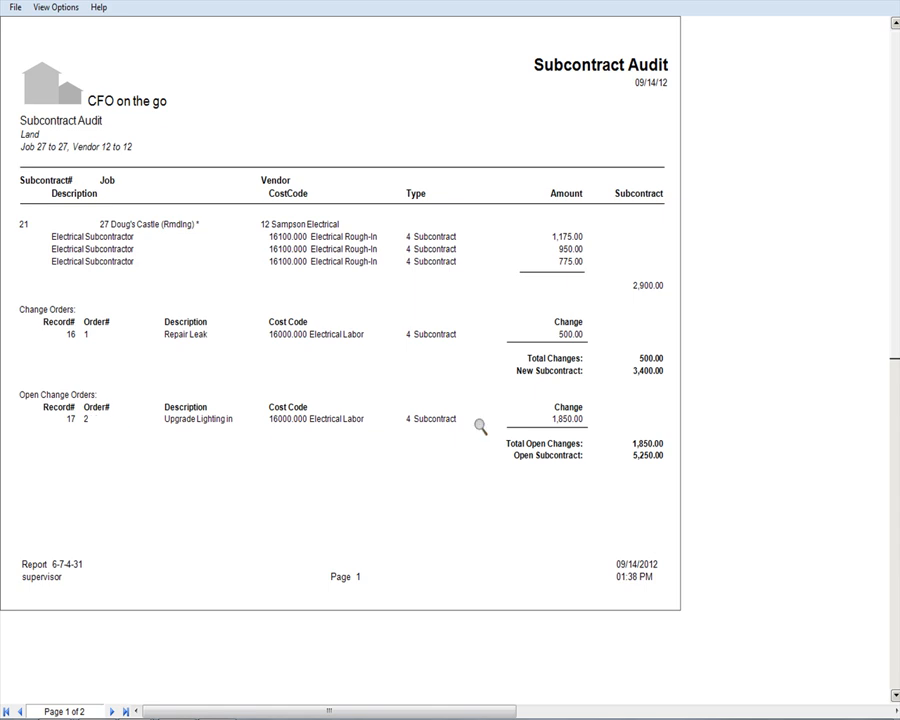
pyautogui.moveTo(142, 636)
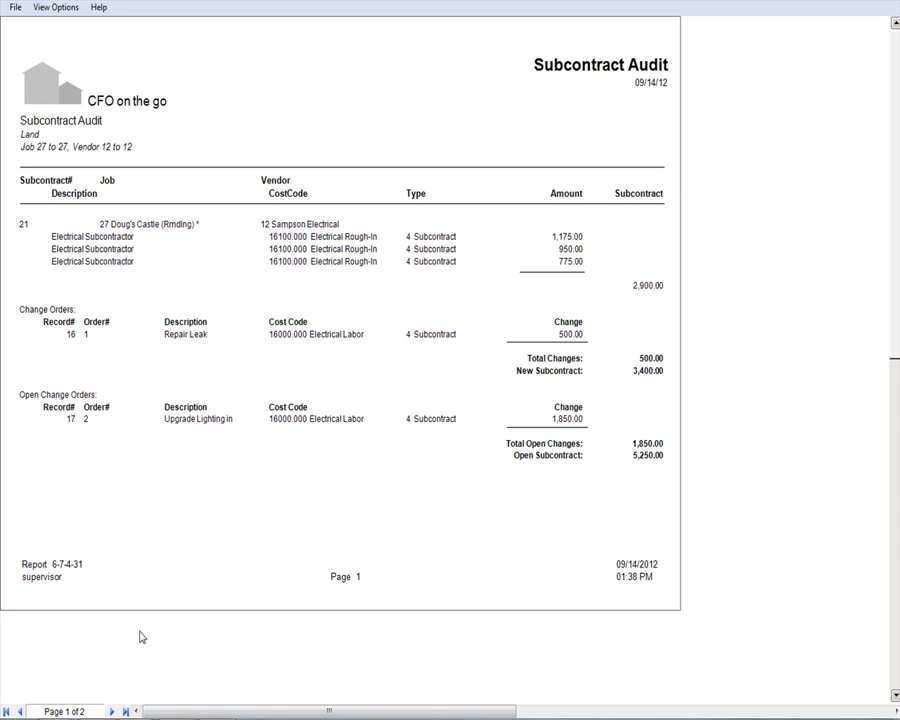
# View page 2 of the audit report, then run 12 - Committed Cost Report from Job Reports.
pyautogui.click(124, 708)
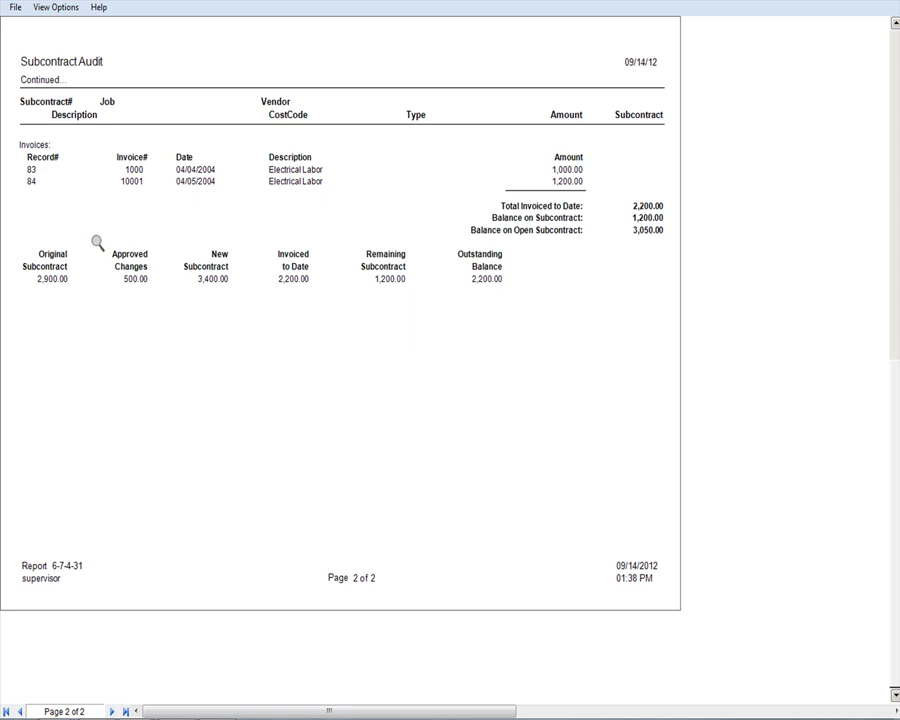
pyautogui.moveTo(70, 186)
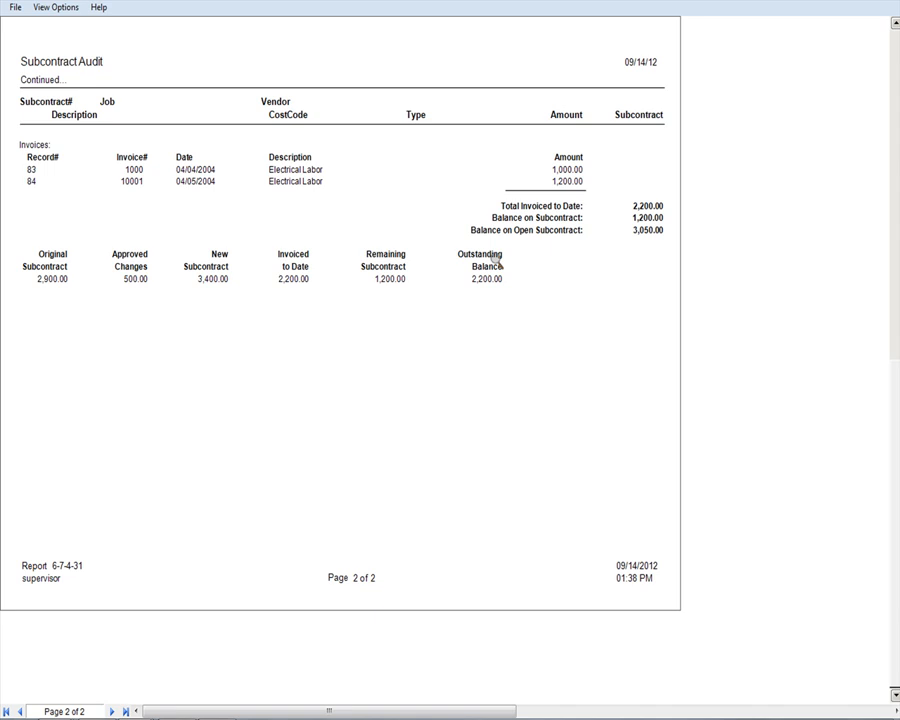
pyautogui.moveTo(52, 668)
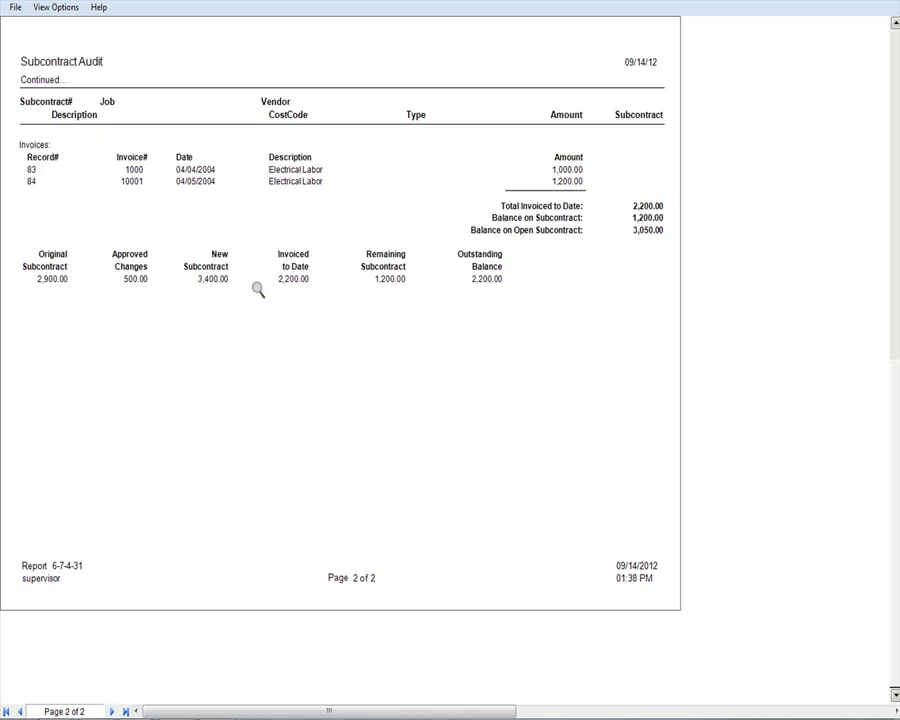
pyautogui.moveTo(440, 304)
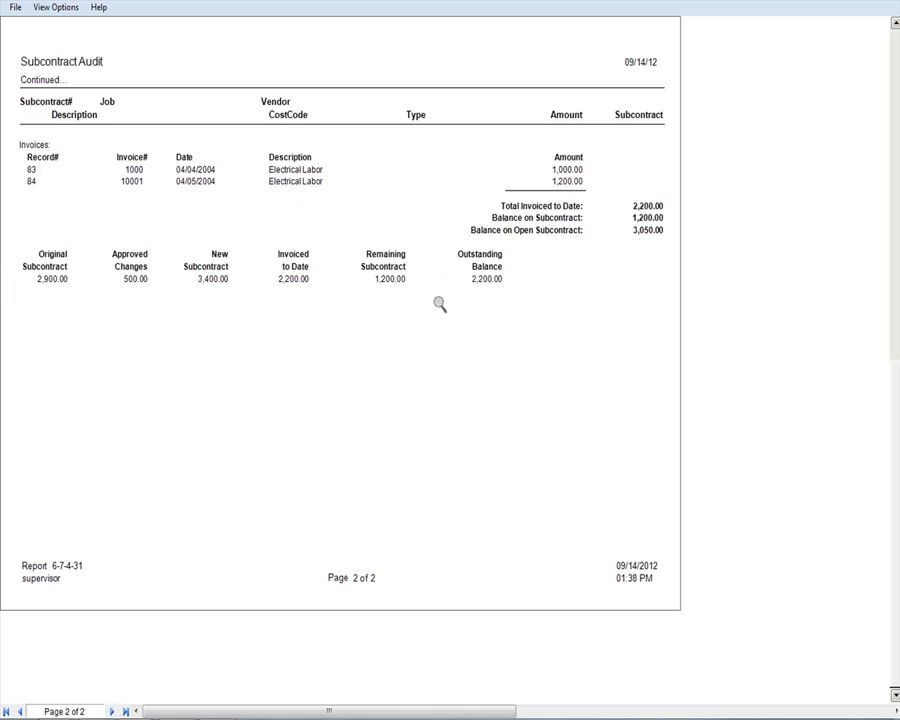
pyautogui.moveTo(500, 284)
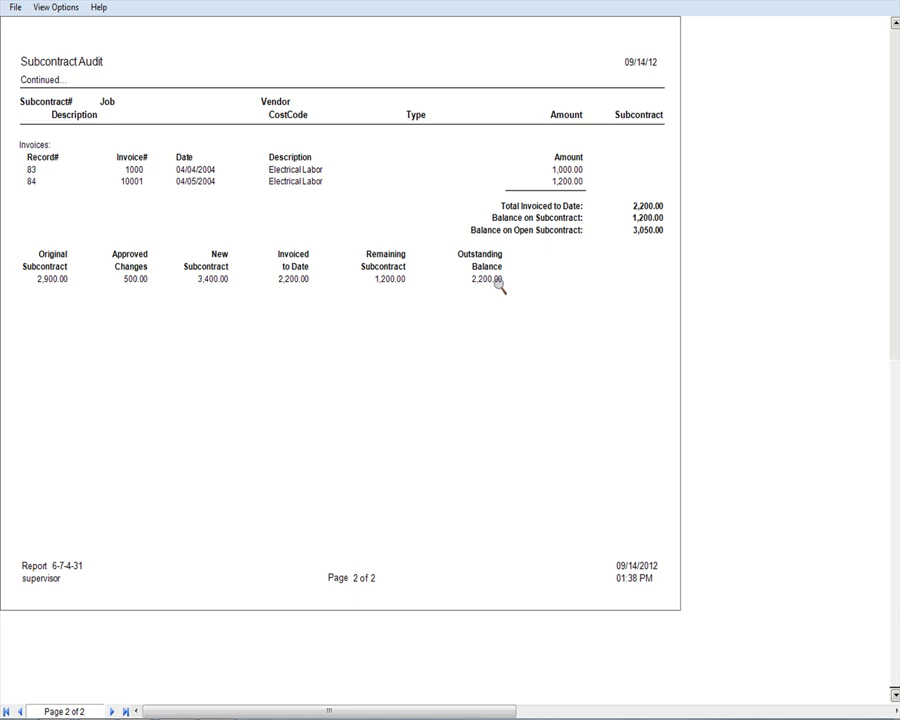
pyautogui.moveTo(470, 300)
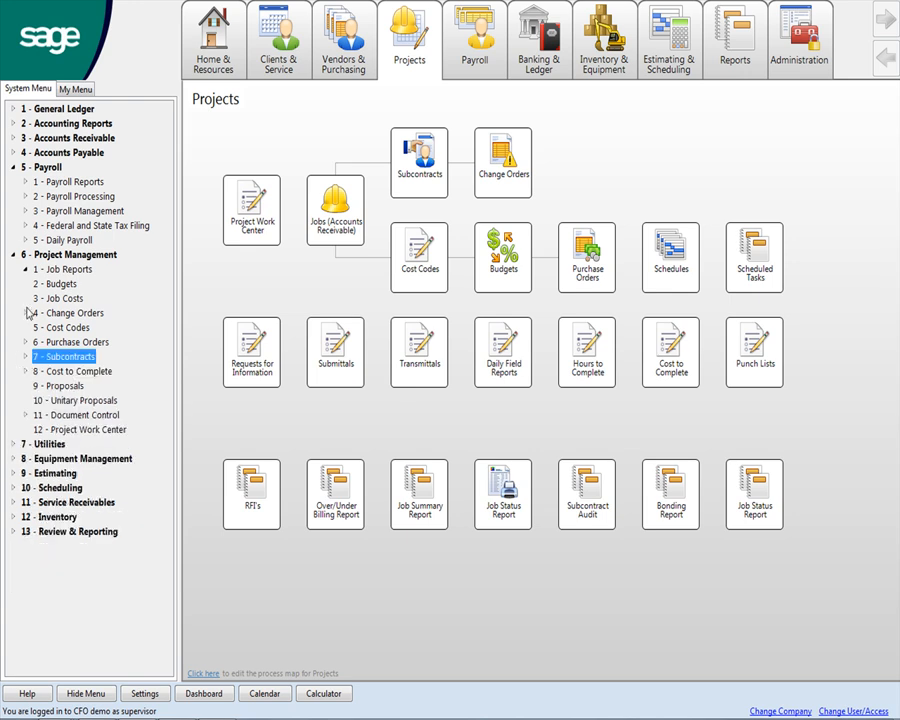
pyautogui.click(66, 268)
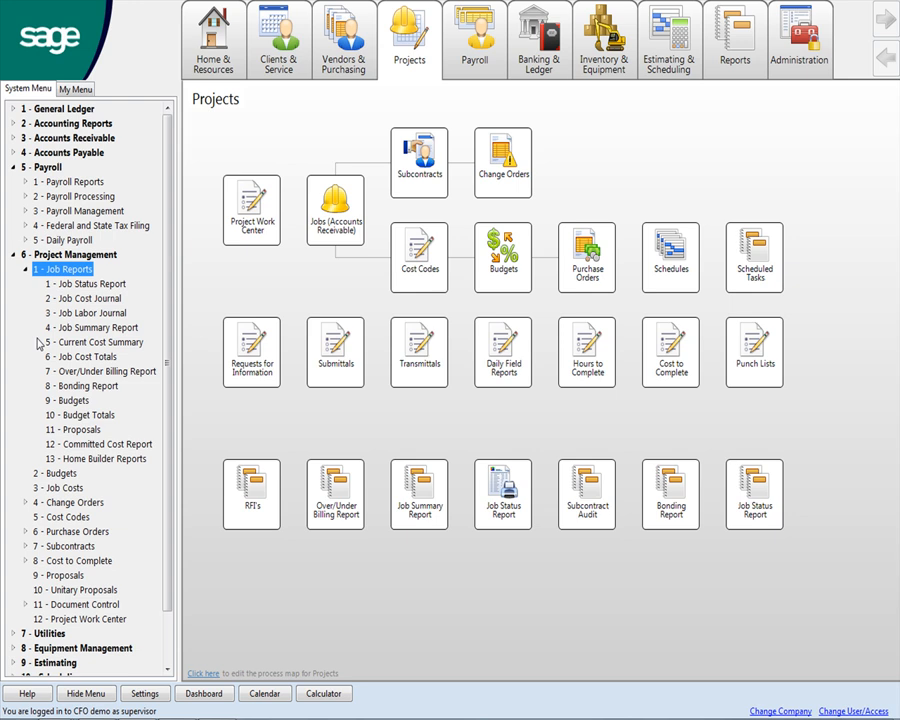
pyautogui.click(100, 444)
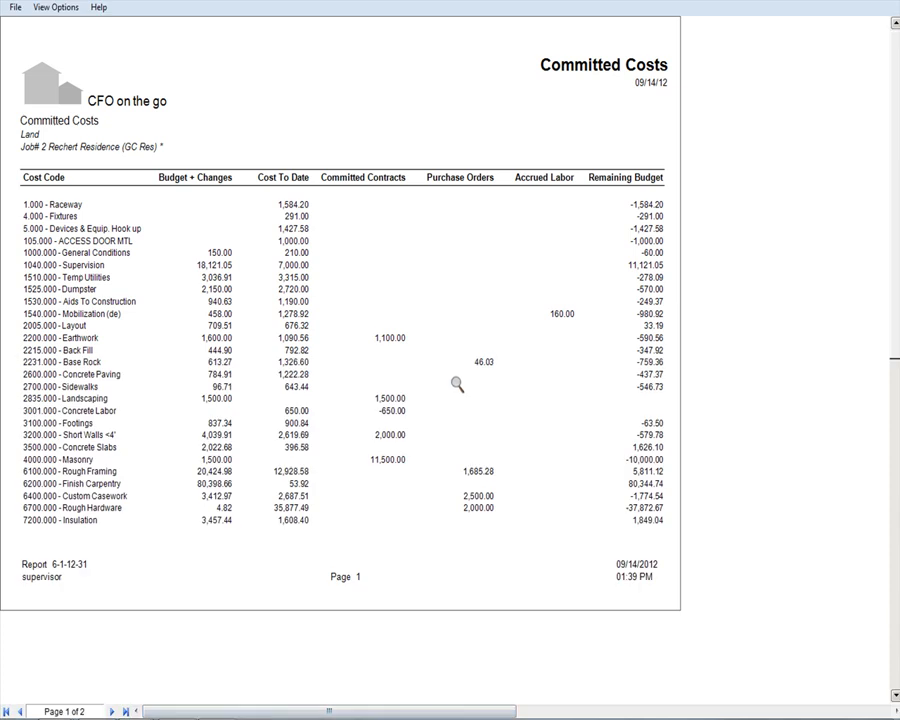
pyautogui.moveTo(144, 312)
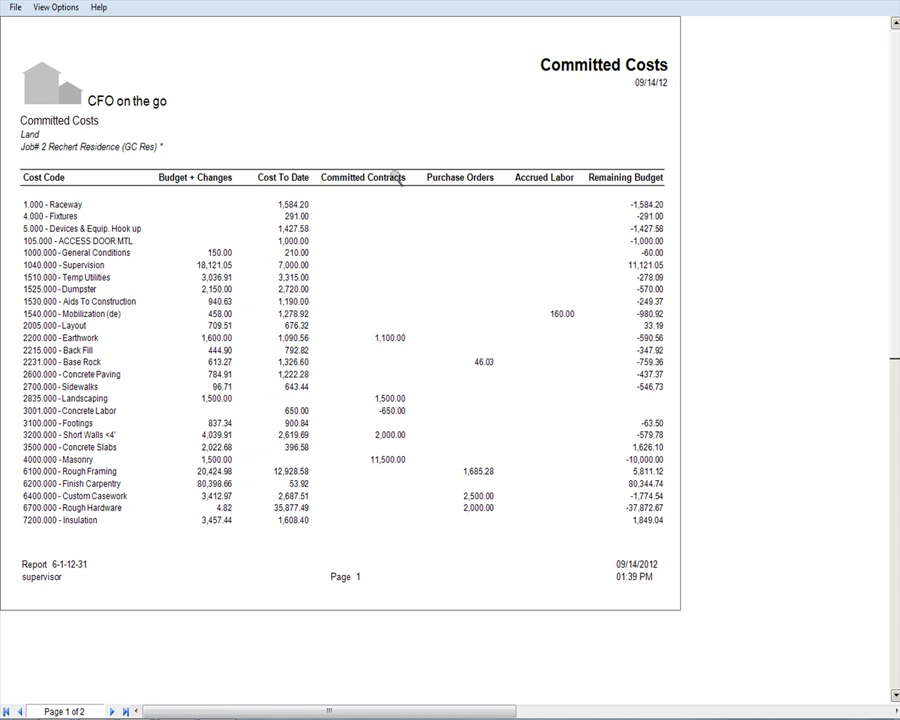
pyautogui.moveTo(388, 468)
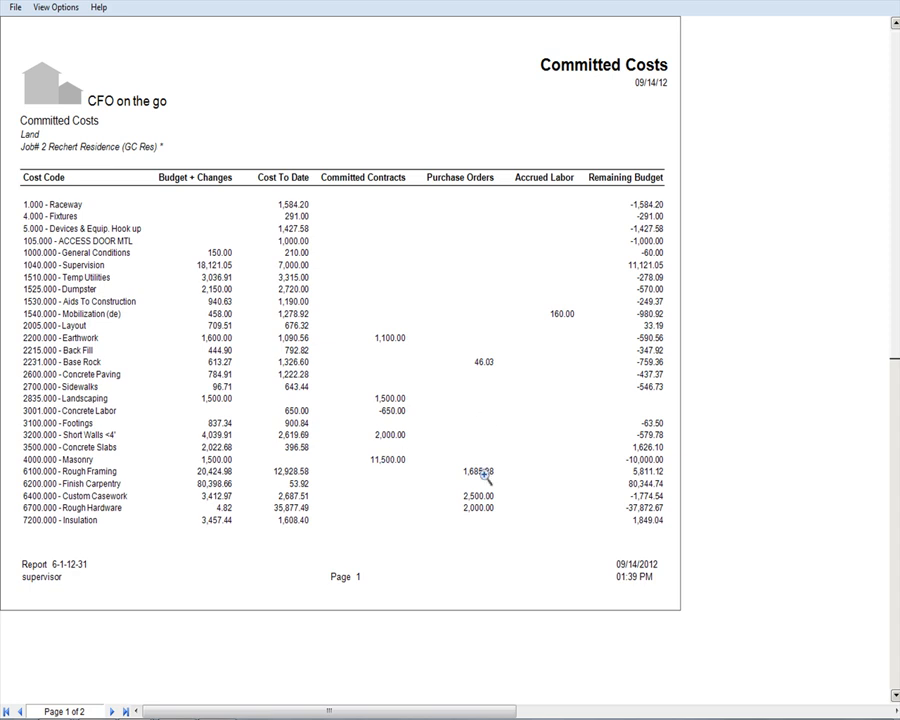
pyautogui.moveTo(660, 530)
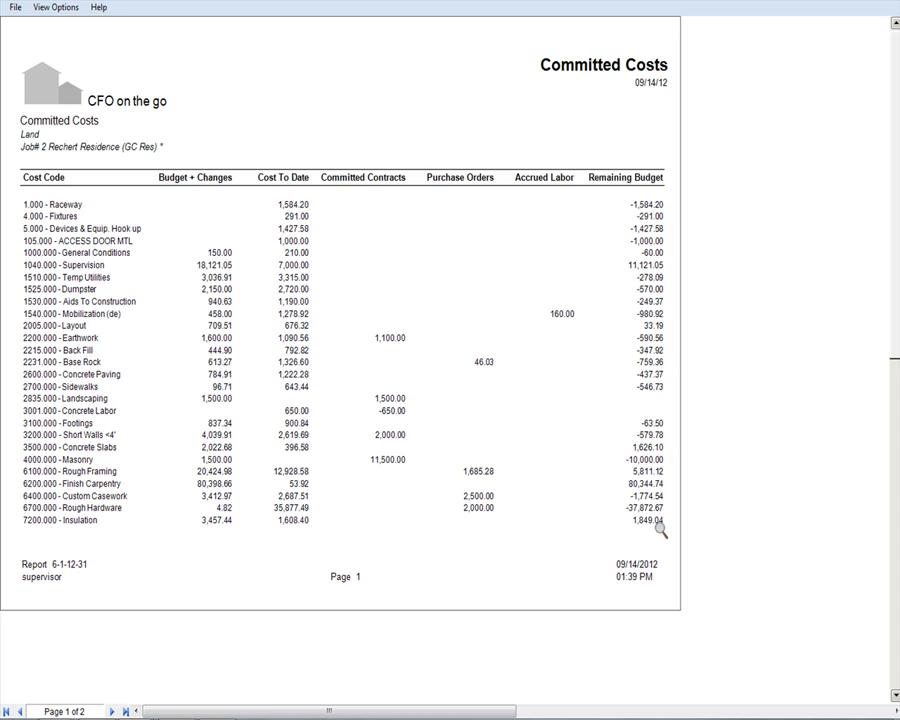
pyautogui.moveTo(298, 408)
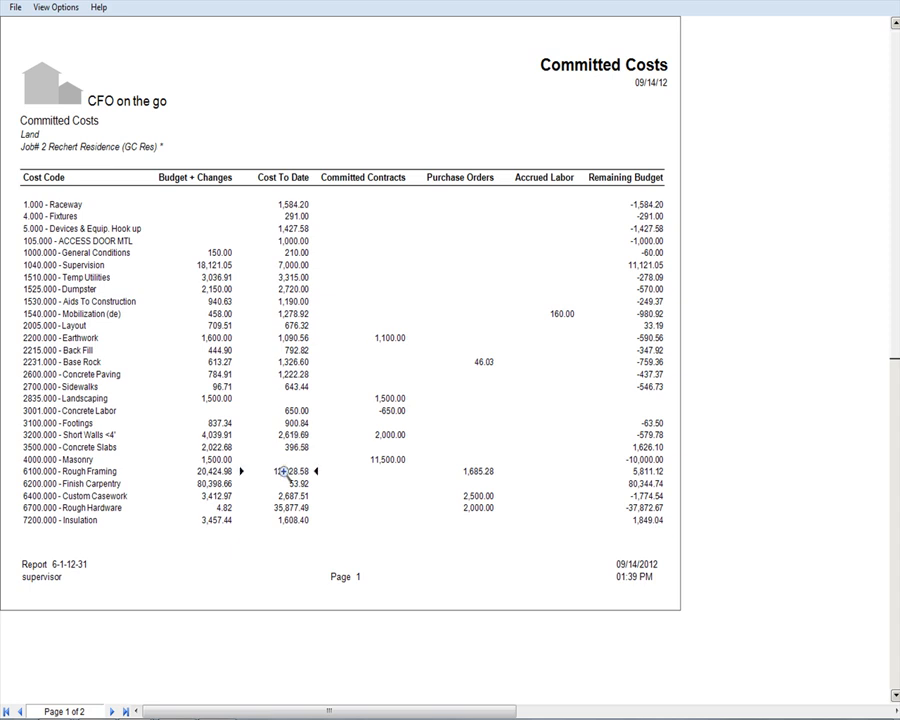
# Drill into the 12,928.58 cost-to-date for 6100 Rough Framing to show its Job Cost Journal.
pyautogui.doubleClick(284, 470)
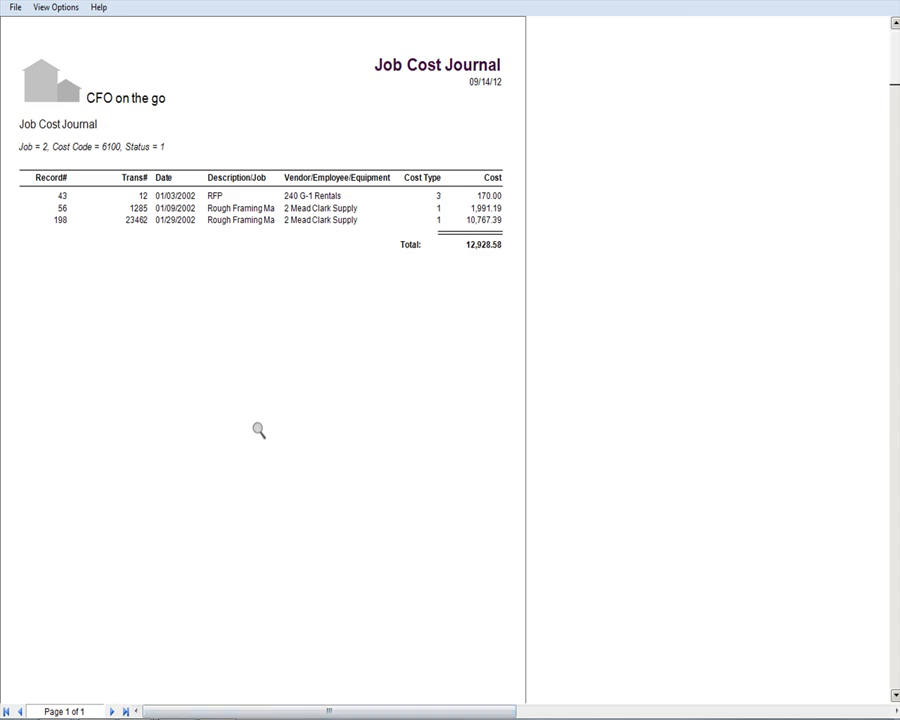
pyautogui.moveTo(362, 252)
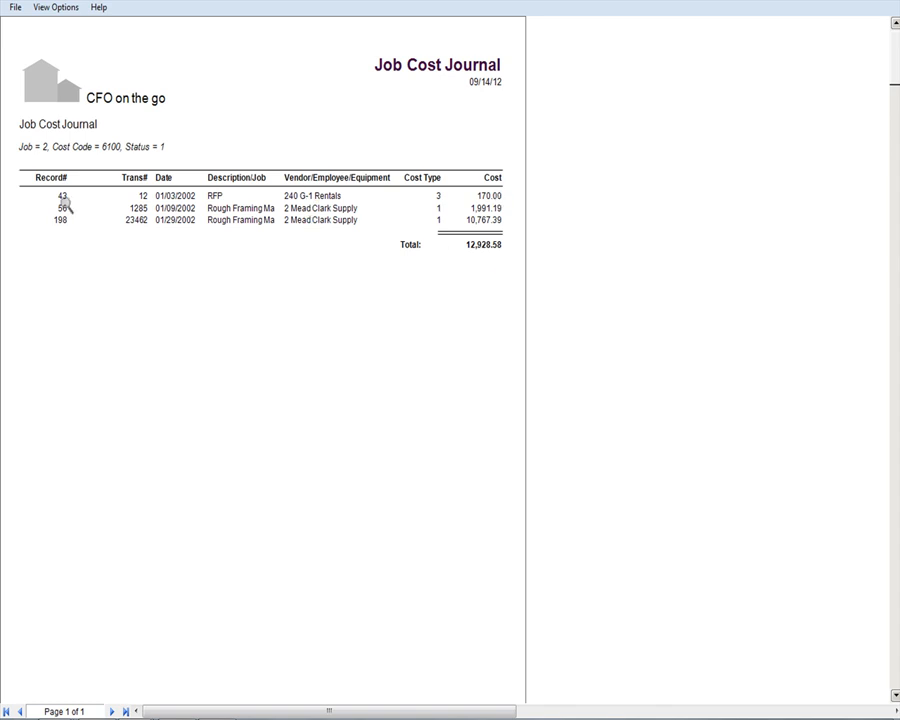
# View the Mead Clark Supply rough framing cost record and its source AP invoice, then return.
pyautogui.doubleClick(70, 208)
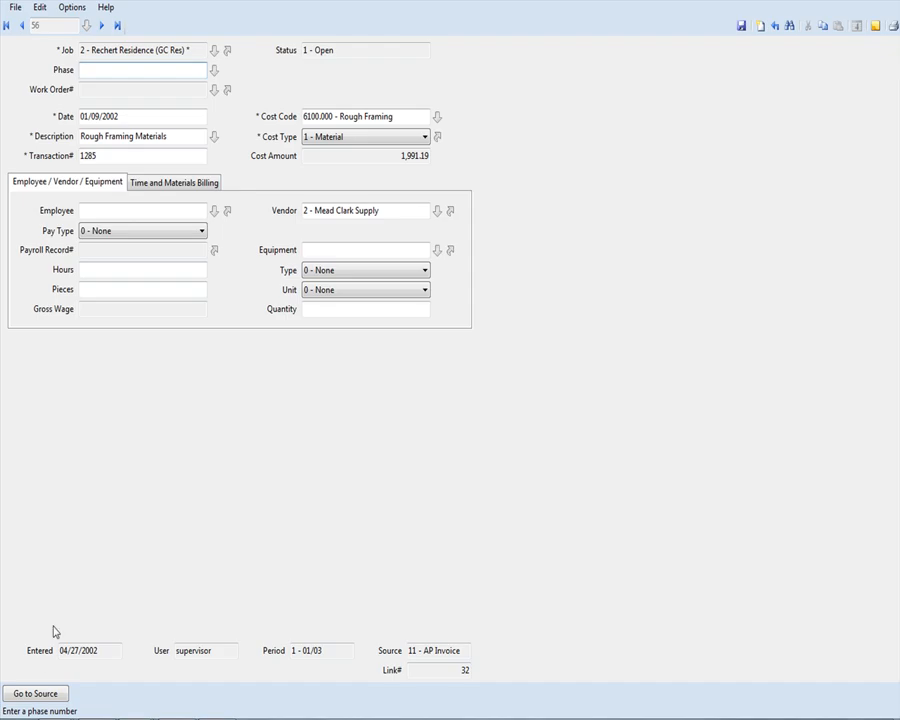
pyautogui.click(36, 692)
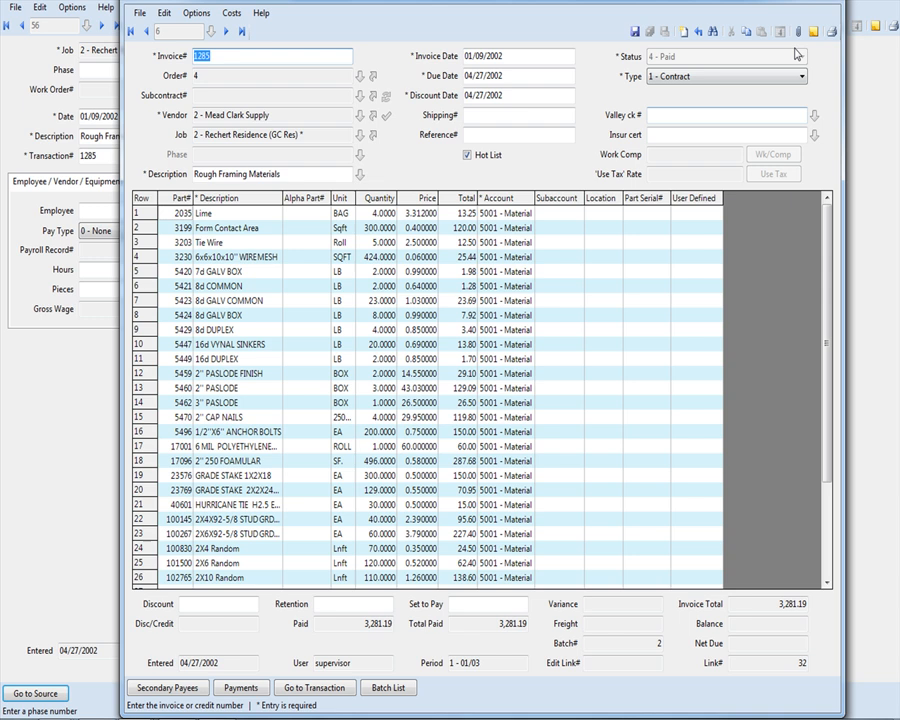
pyautogui.click(314, 688)
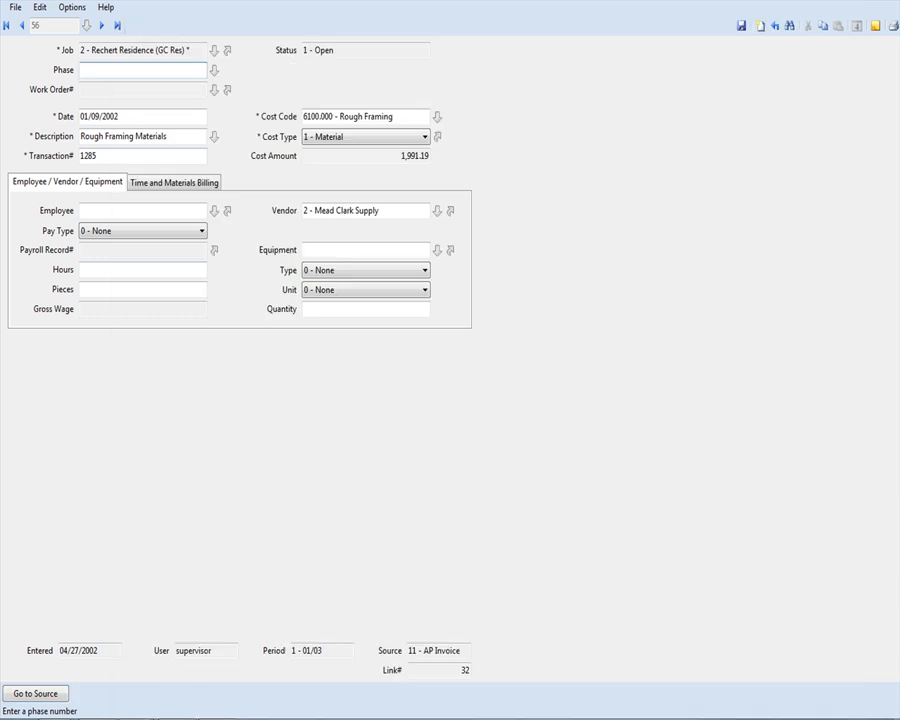